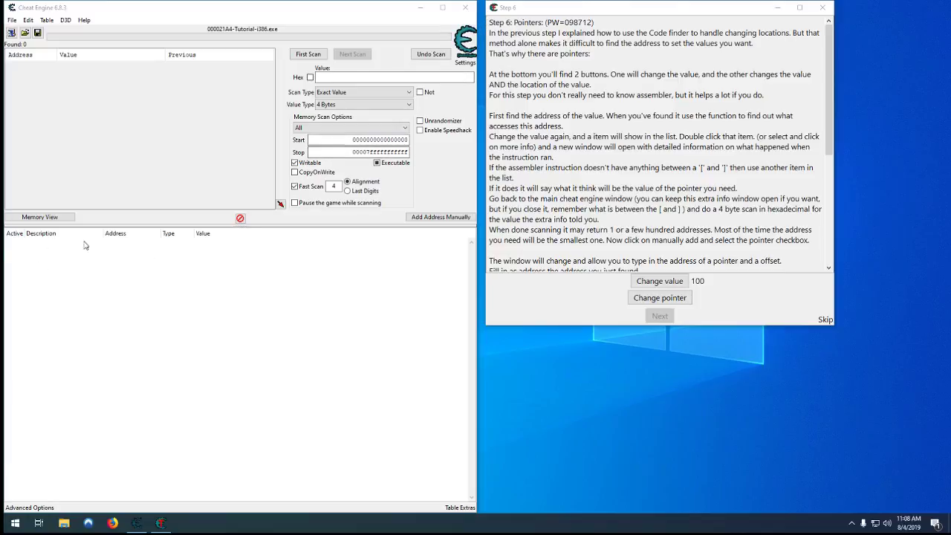
mouse_move(207, 166)
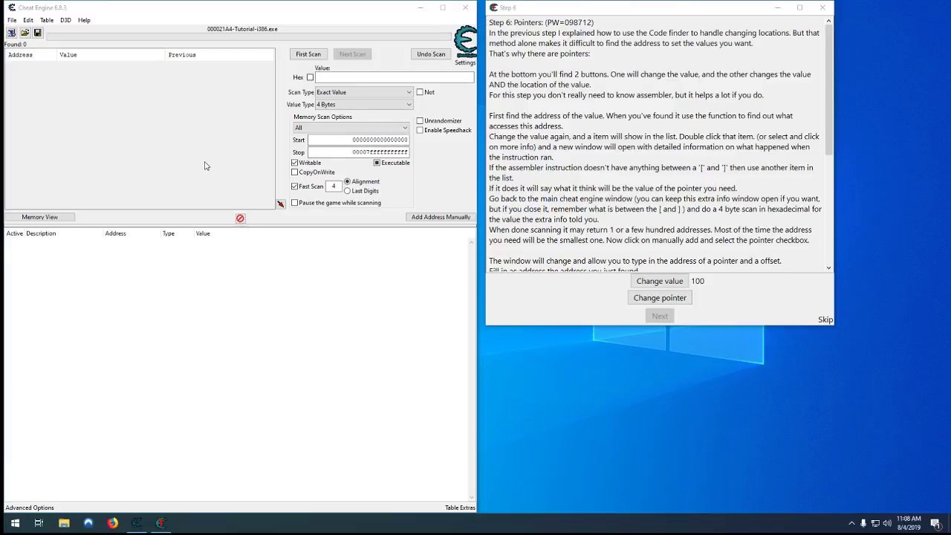
mouse_move(563, 184)
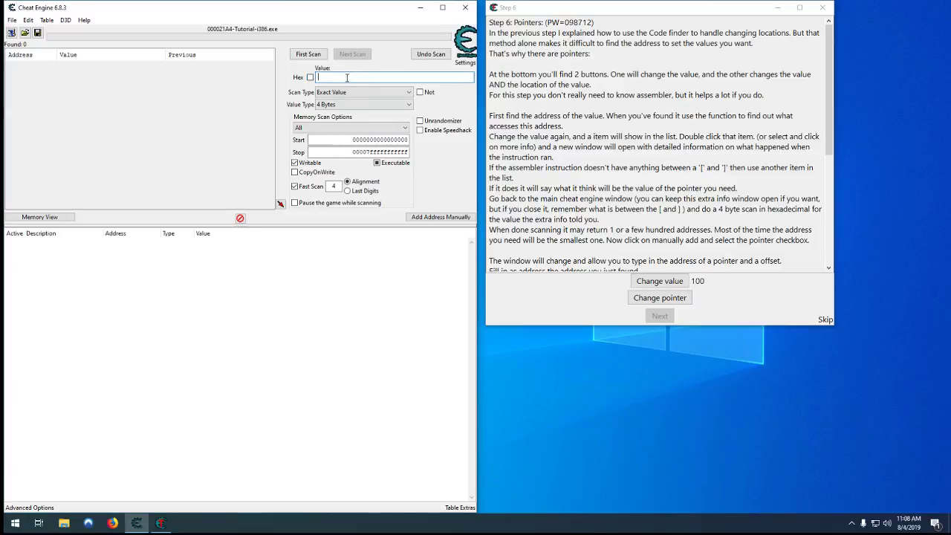
- Scan for 100, then rescan for 324, and add the single remaining address to the table
text(100)
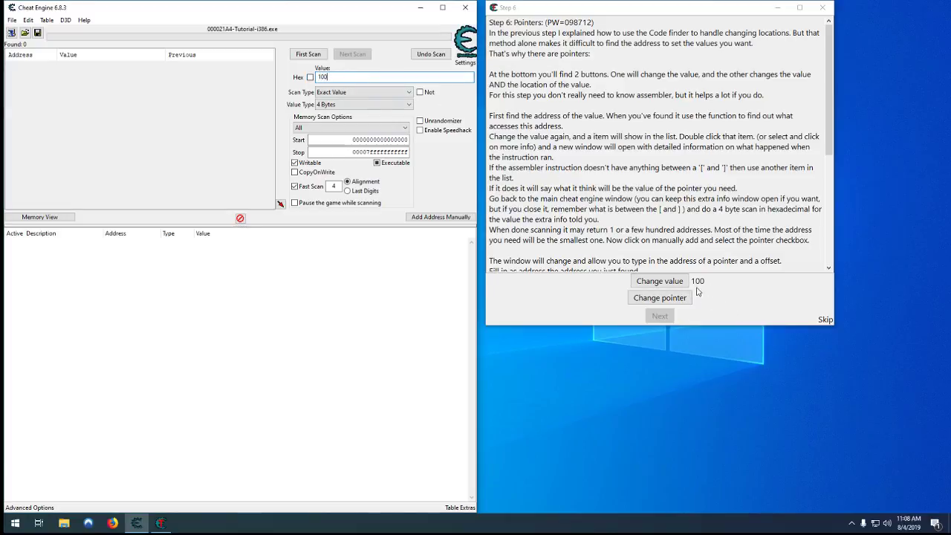
click(307, 53)
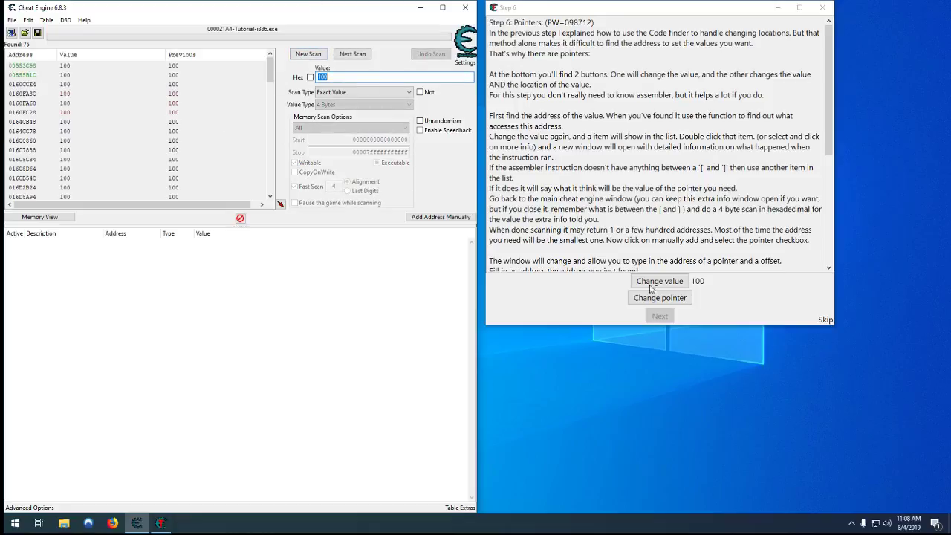
click(659, 280)
text(3)
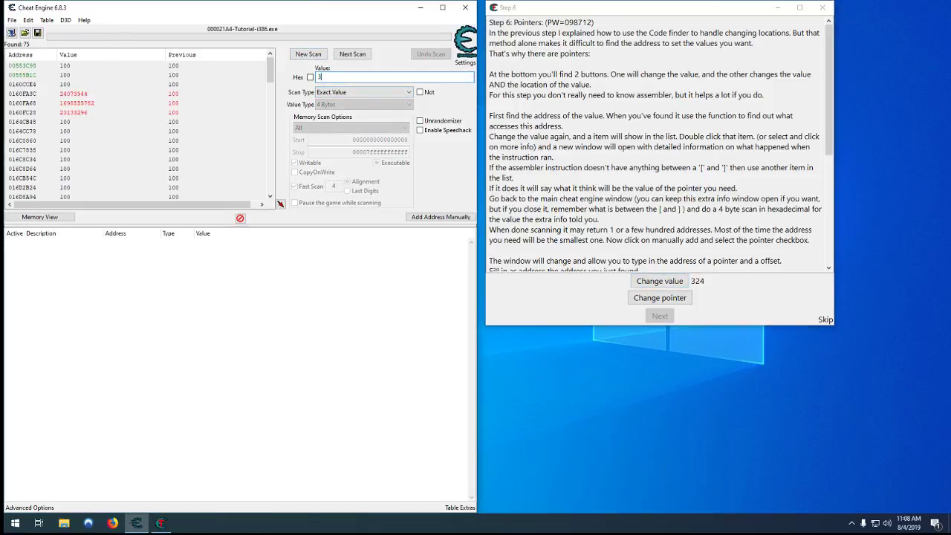
text(24)
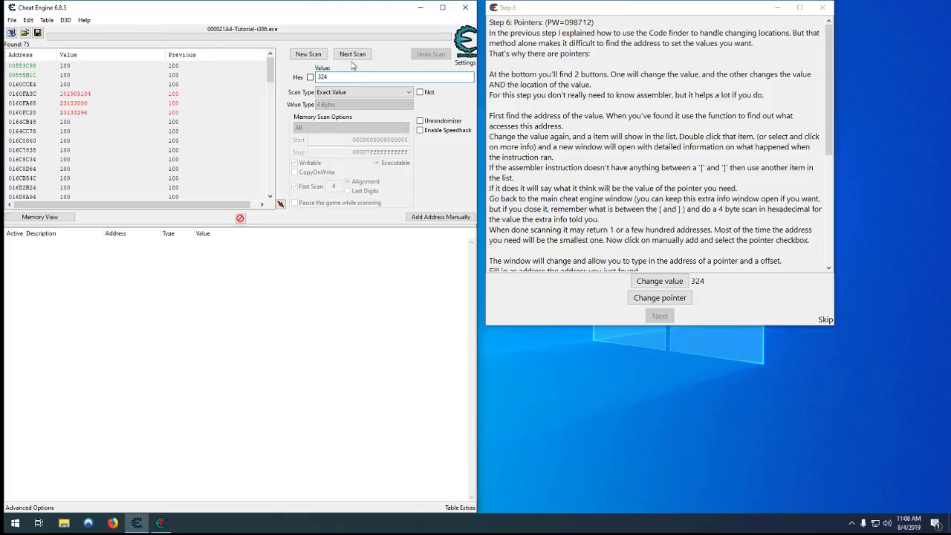
click(658, 281)
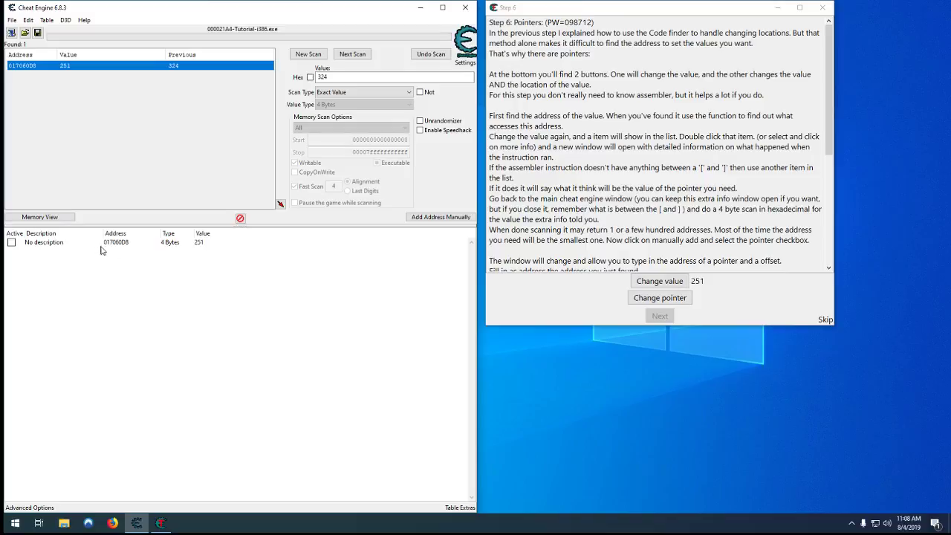
click(115, 241)
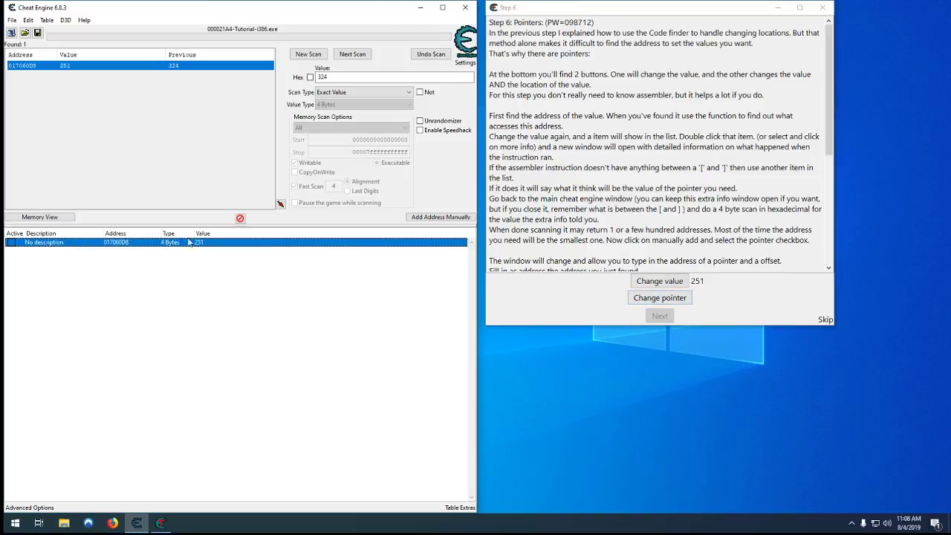
mouse_move(626, 312)
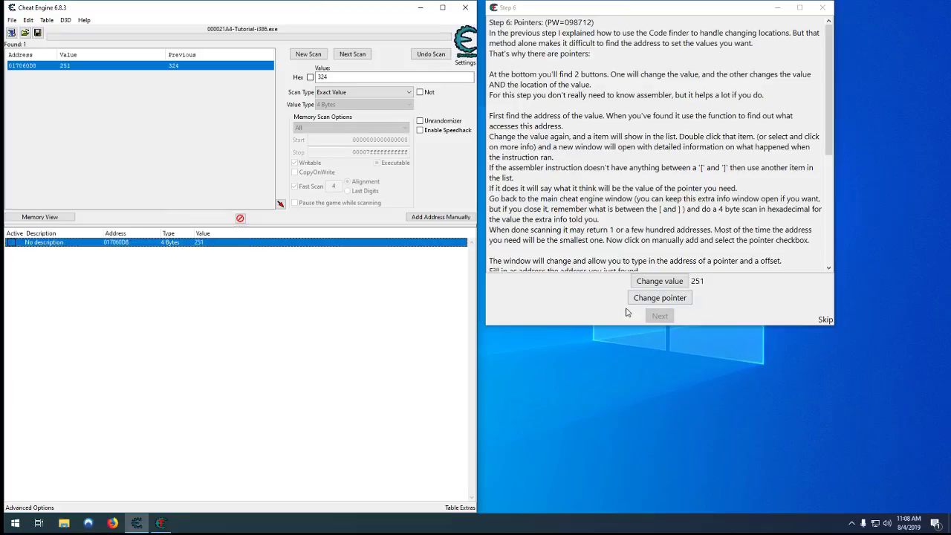
mouse_move(713, 138)
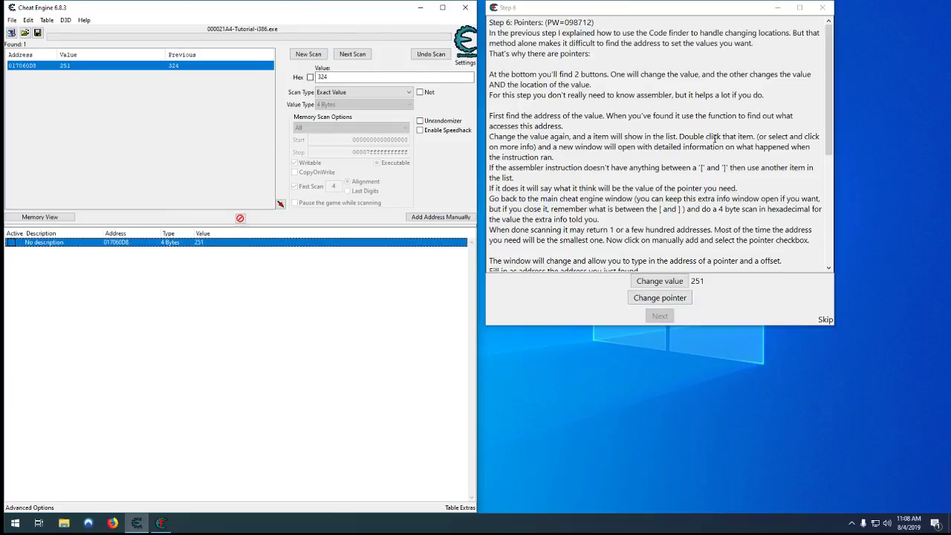
- Trigger the tutorial's value and pointer changes so the value becomes 907 while the entry stays 117
click(659, 280)
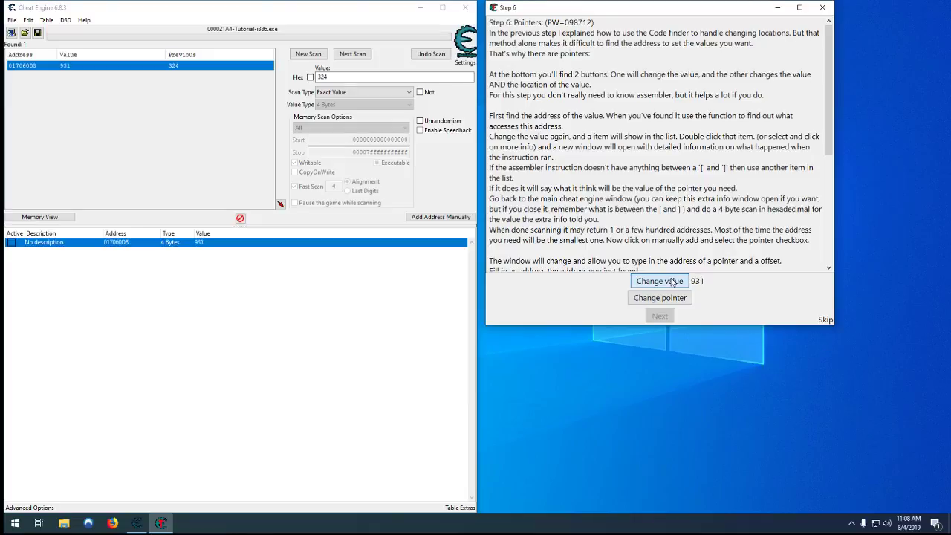
click(659, 281)
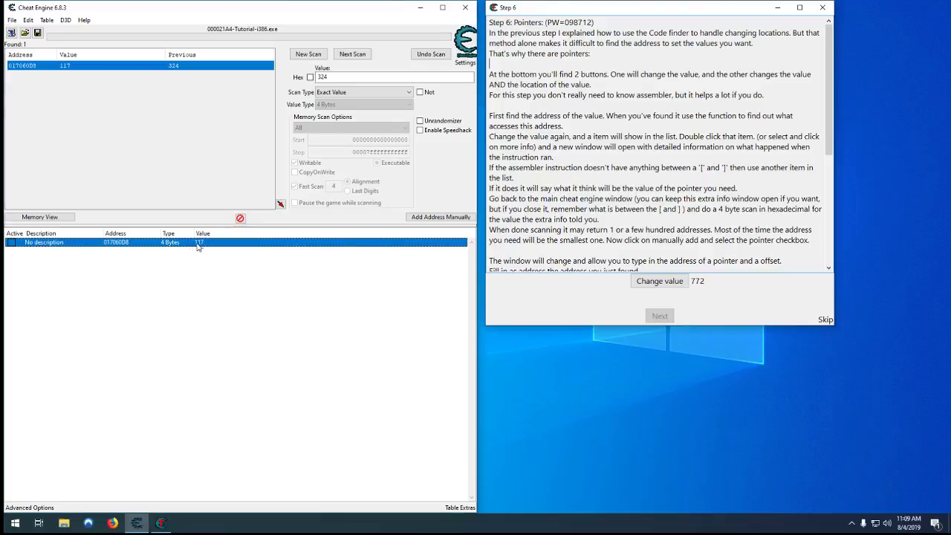
click(659, 281)
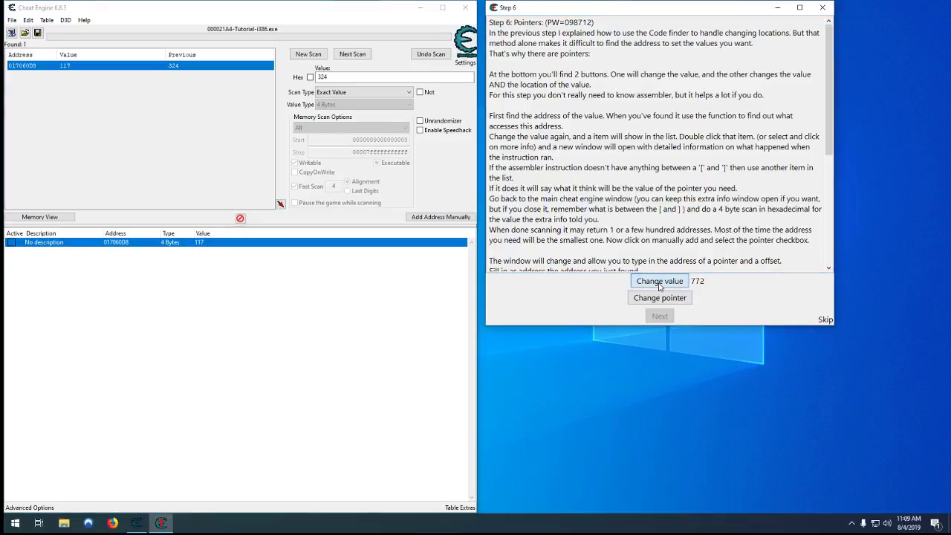
click(658, 280)
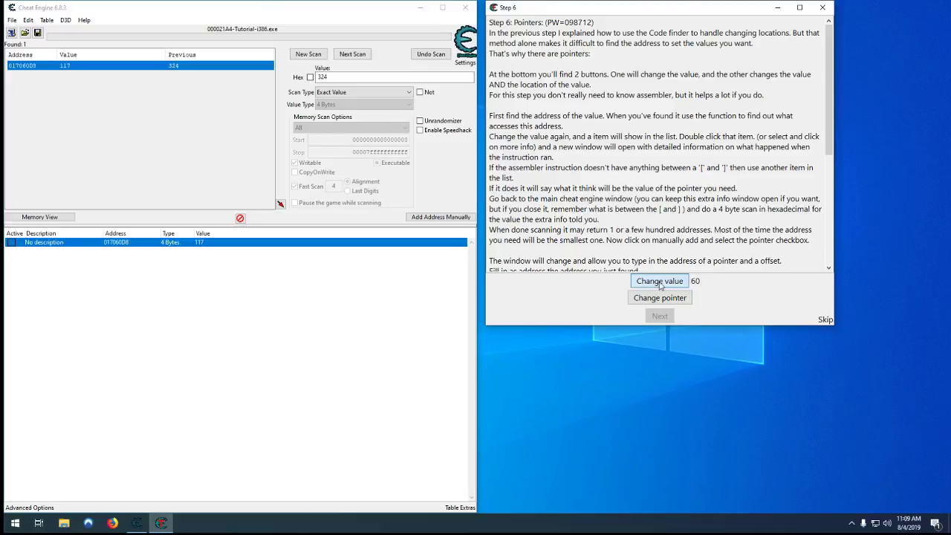
click(659, 280)
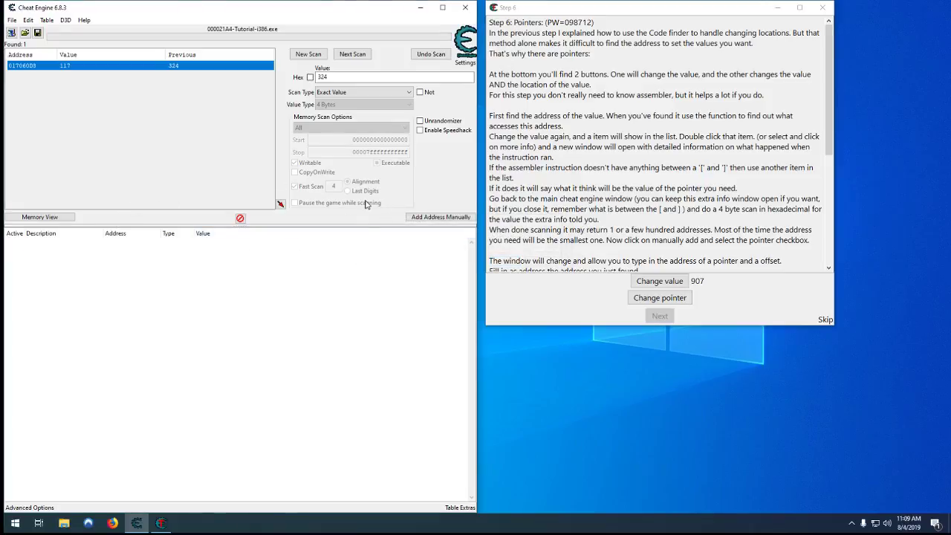
- Run a new scan for 907 and add the found address 017060E8 to the address list
click(307, 53)
text(9)
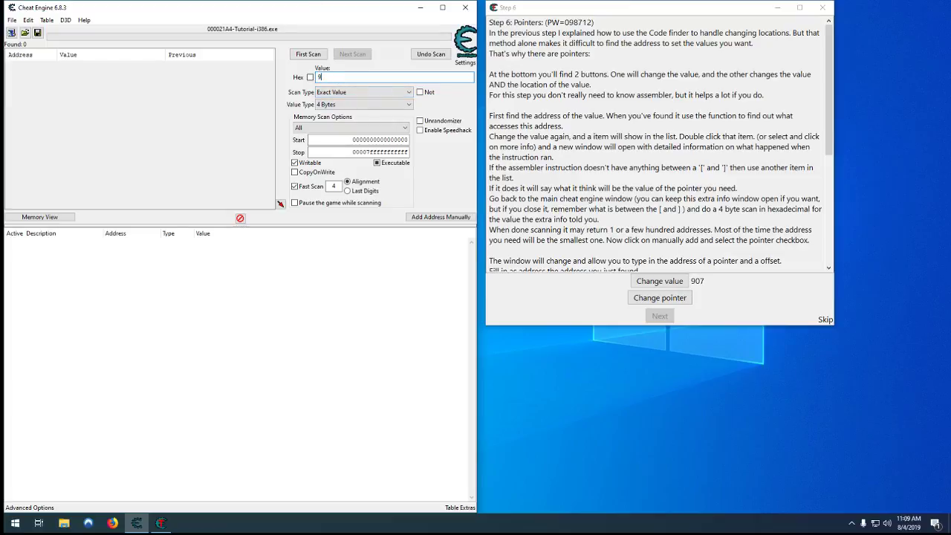
click(308, 54)
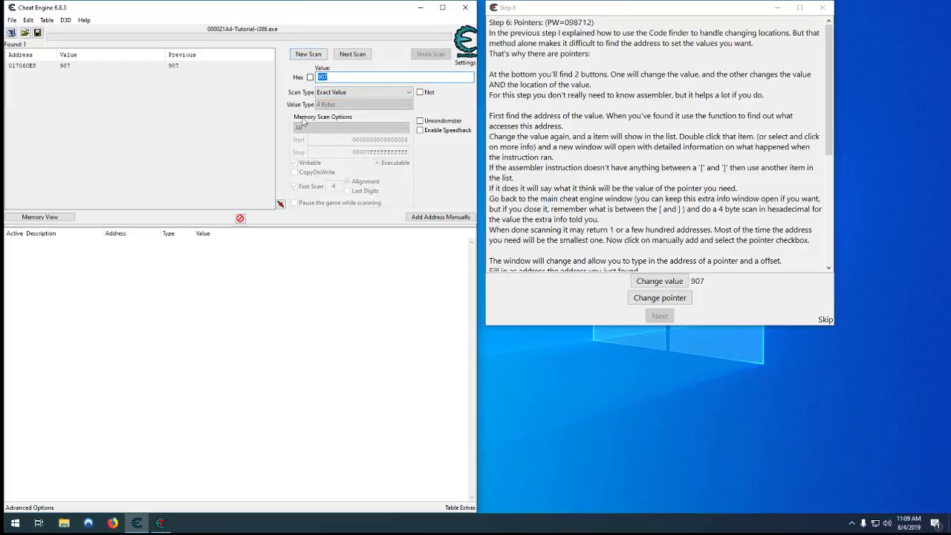
click(659, 280)
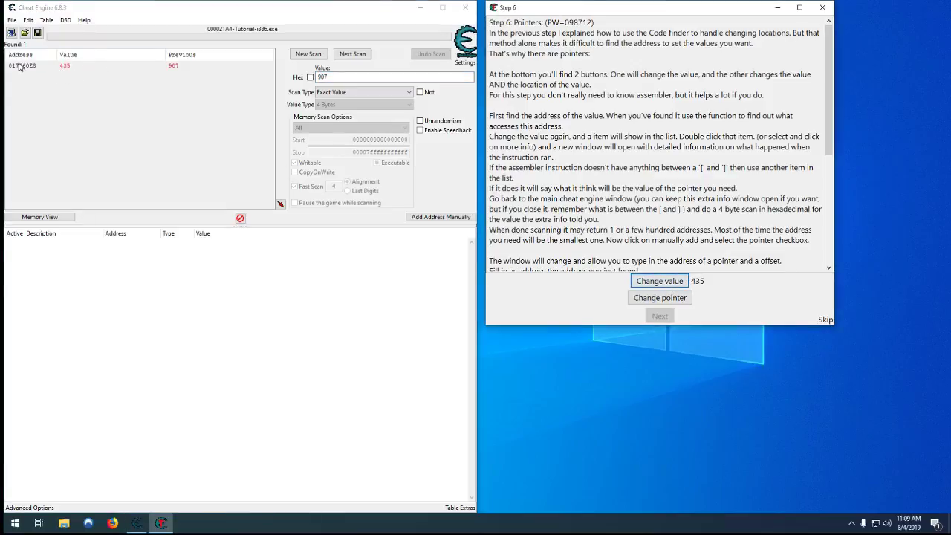
double_click(23, 65)
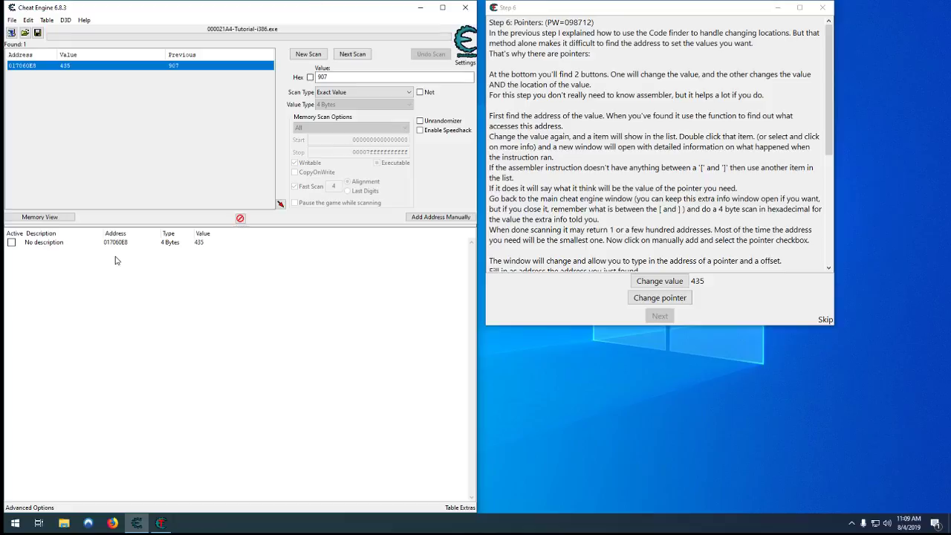
mouse_move(69, 247)
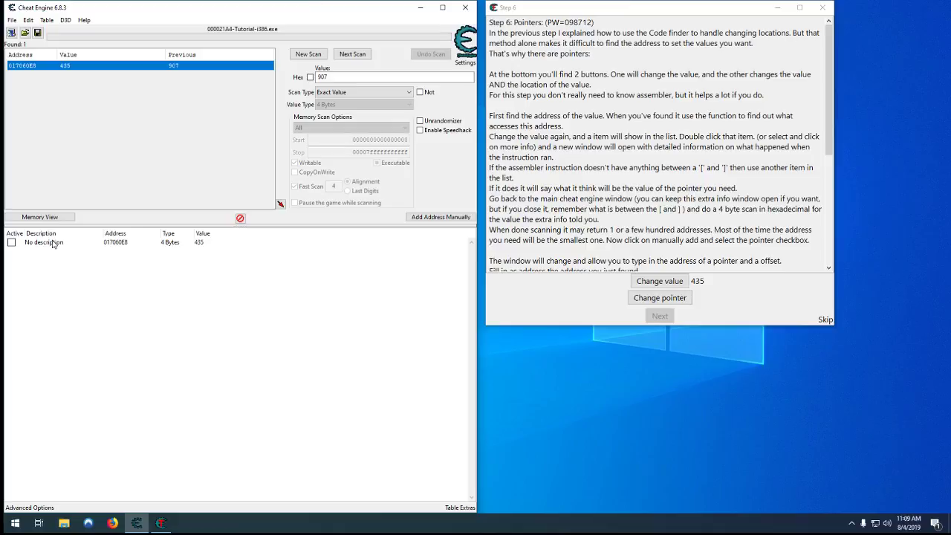
- Watch writes to 017060E8 and change the value, catching 004252B1 mov [edx],eax
right_click(43, 242)
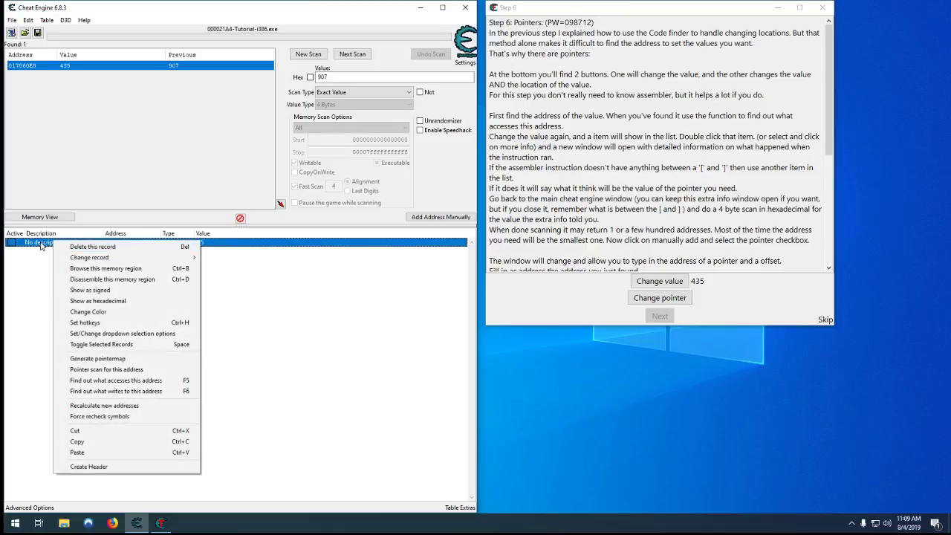
mouse_move(97, 393)
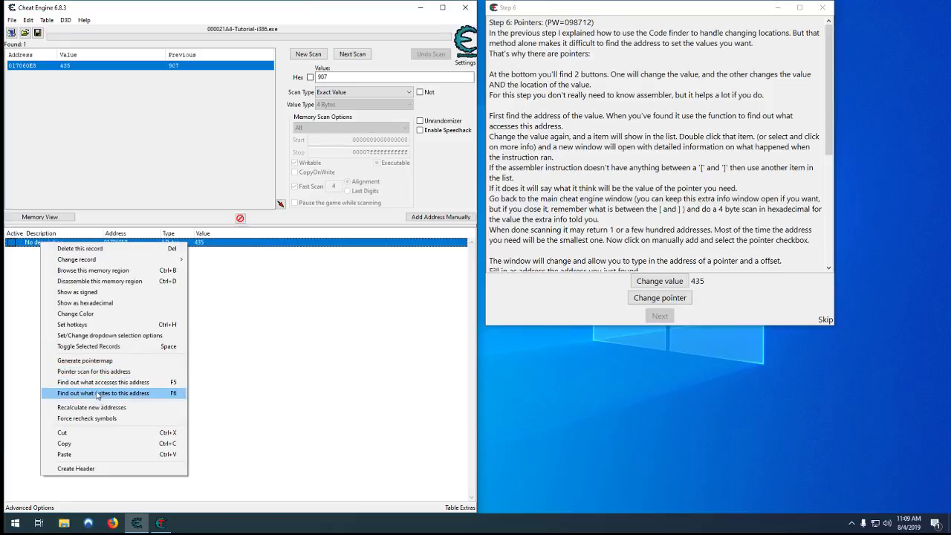
click(102, 393)
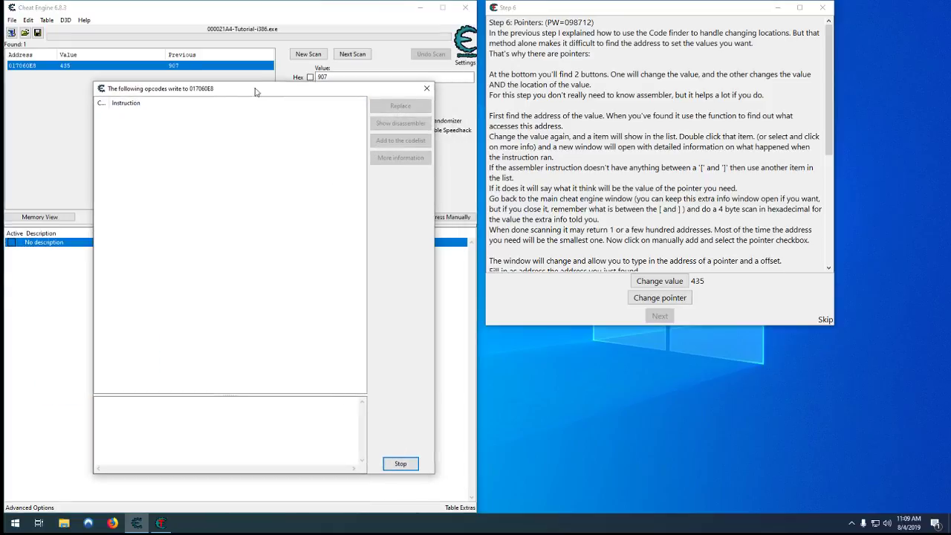
click(659, 280)
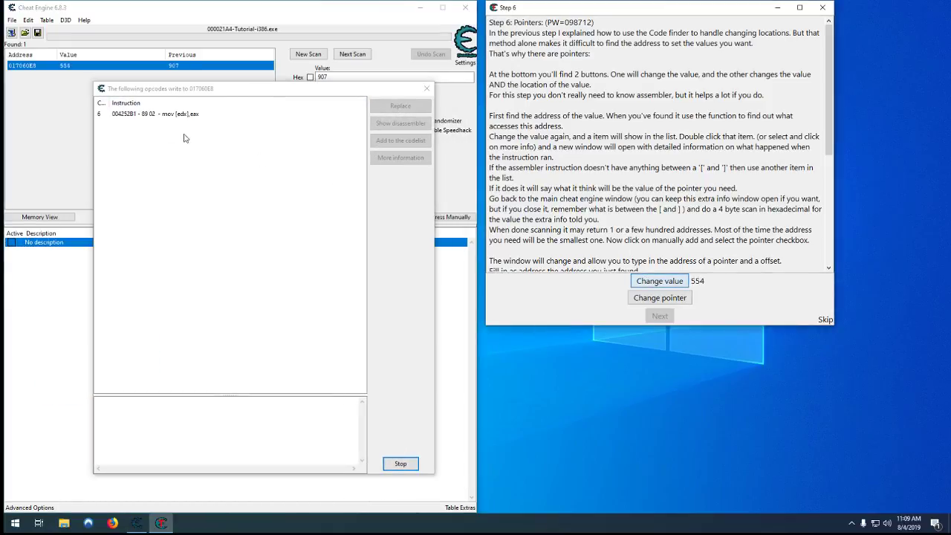
click(658, 280)
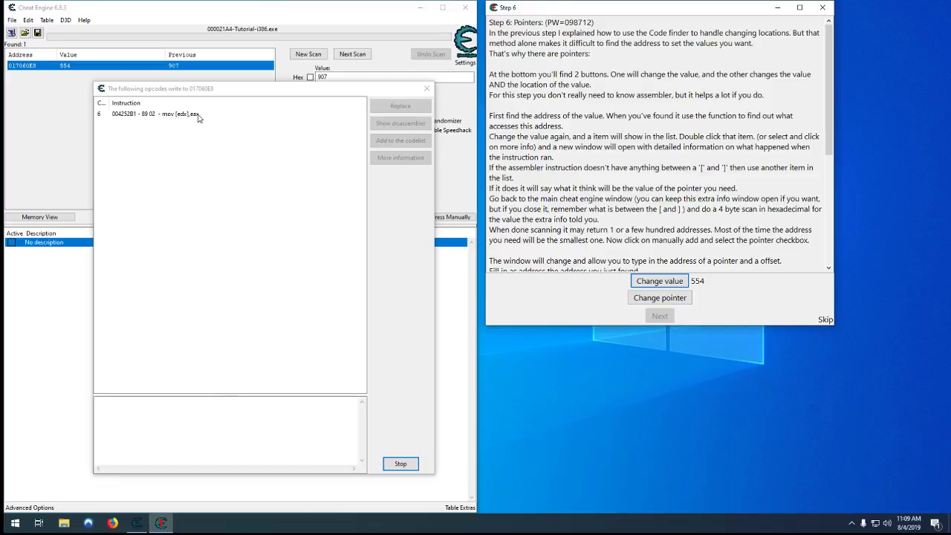
mouse_move(199, 124)
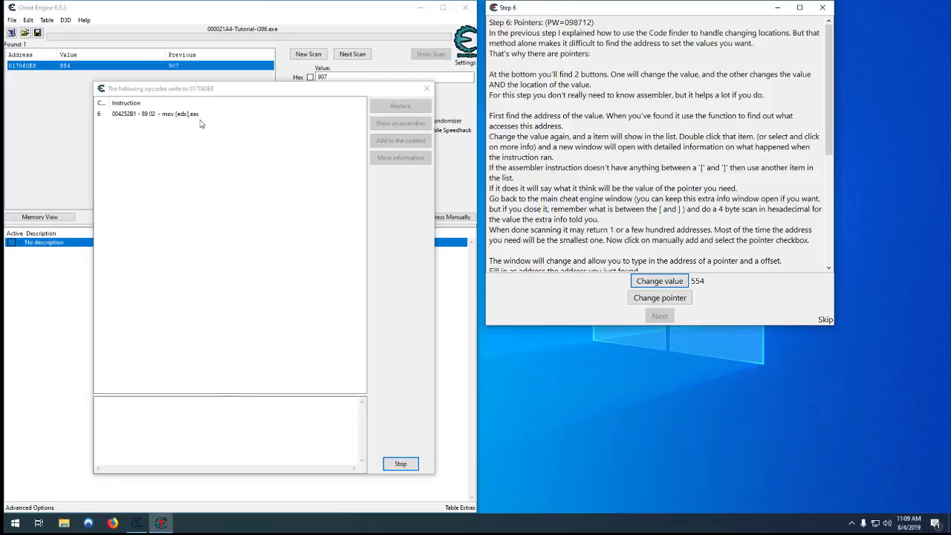
mouse_move(184, 120)
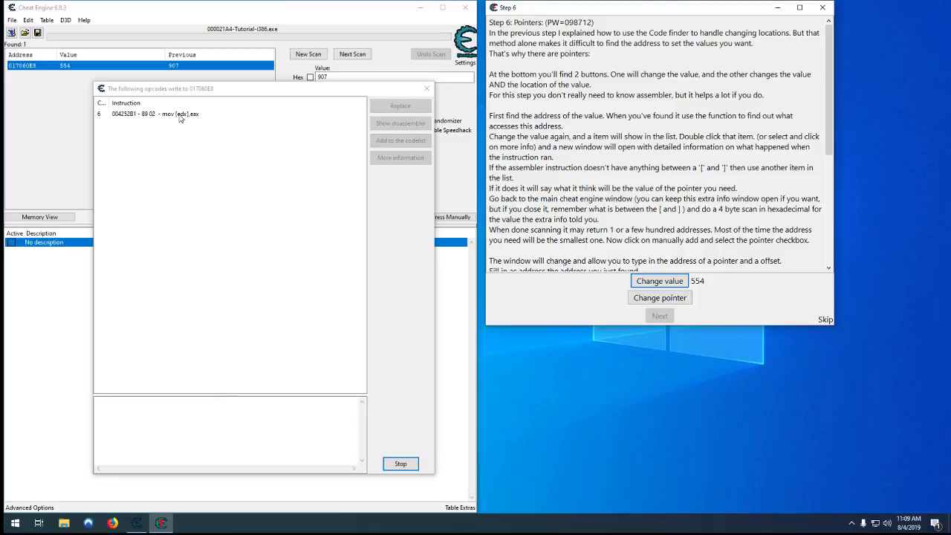
mouse_move(185, 119)
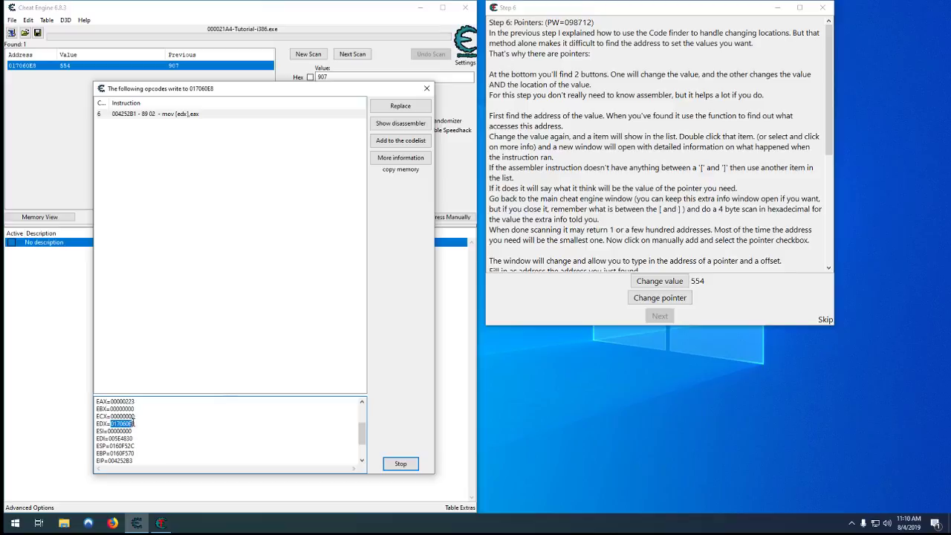
click(400, 156)
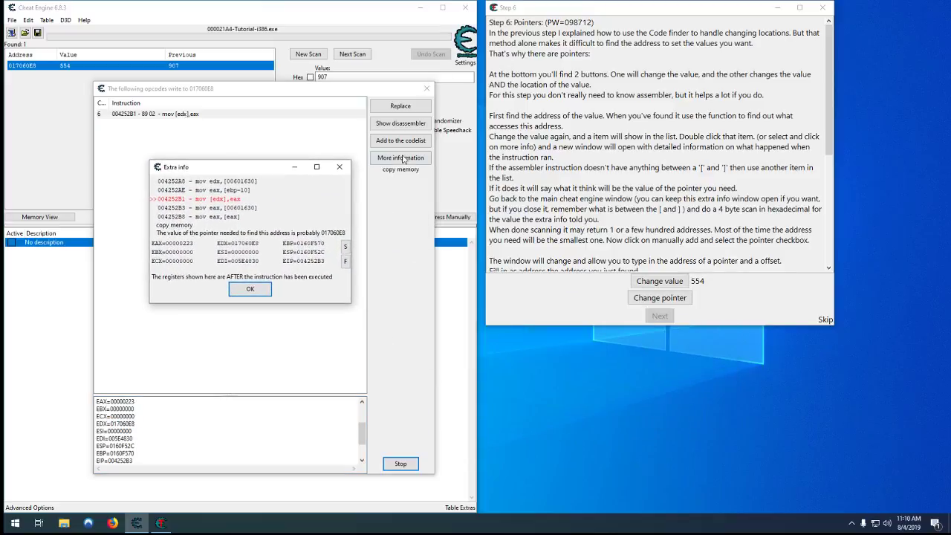
mouse_move(348, 237)
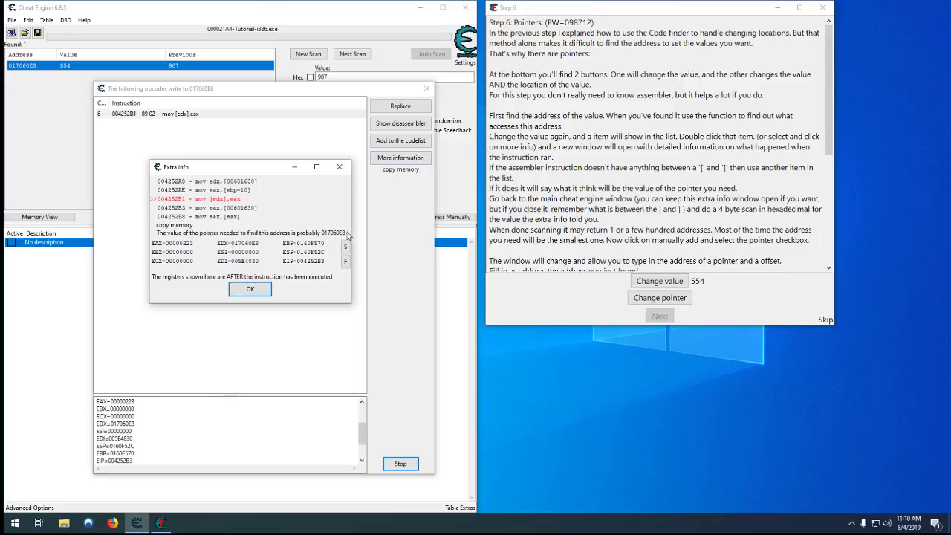
mouse_move(330, 236)
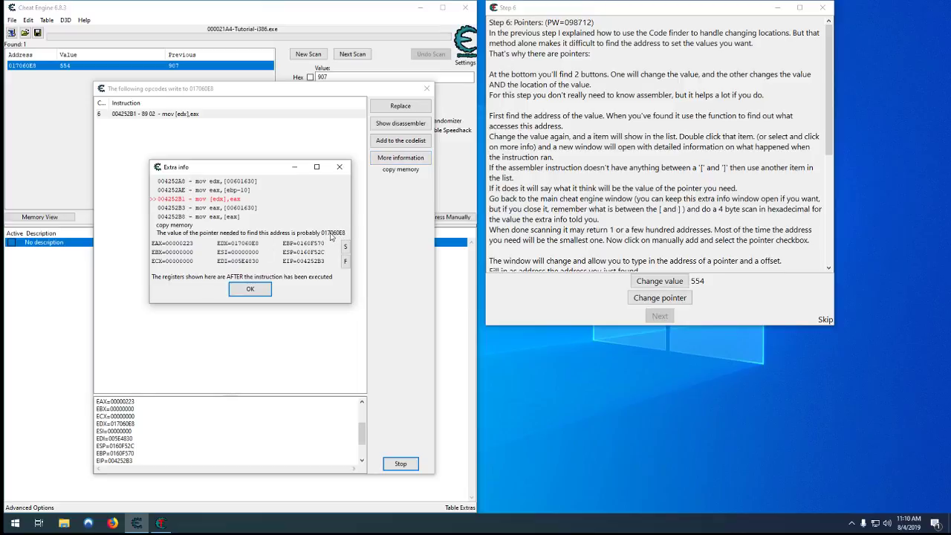
mouse_move(270, 260)
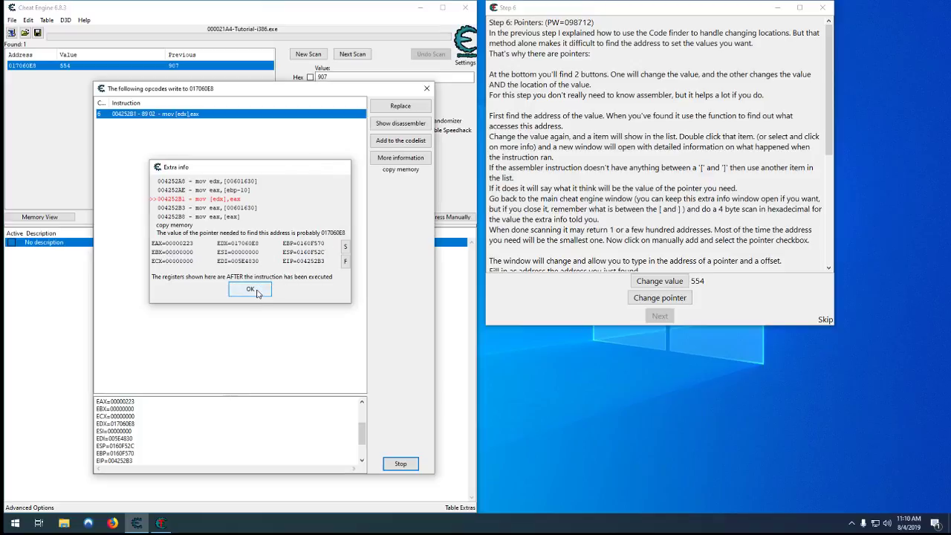
click(251, 288)
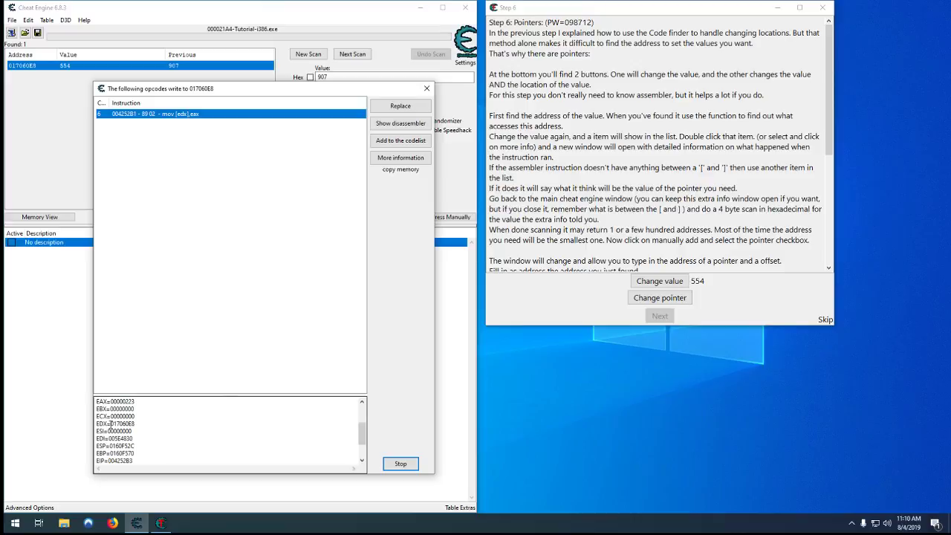
right_click(117, 423)
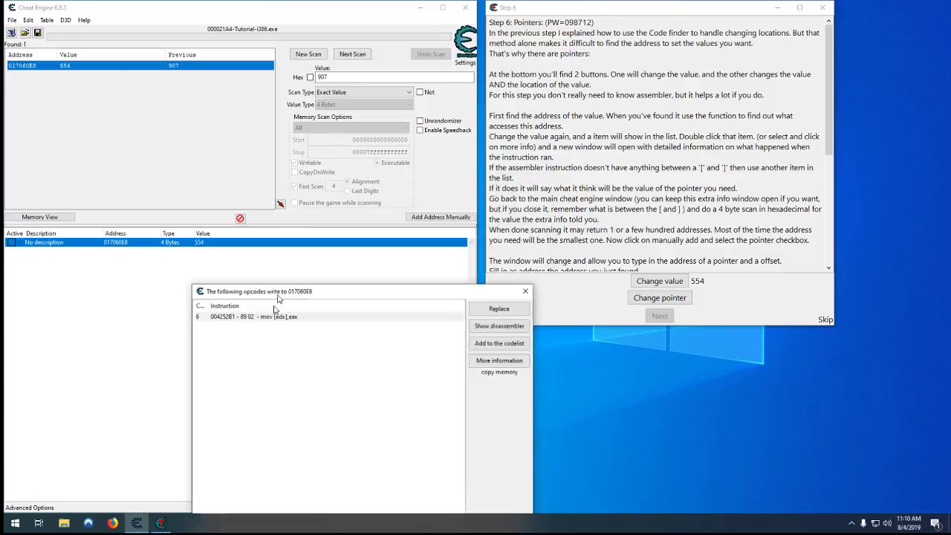
- Run a new hex scan for 017060E8, returning 13 addresses
click(499, 361)
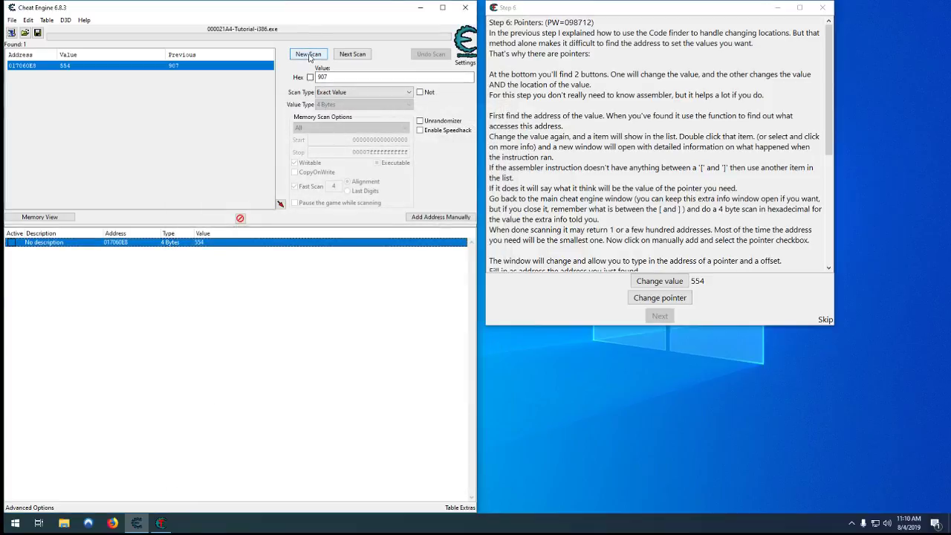
click(307, 53)
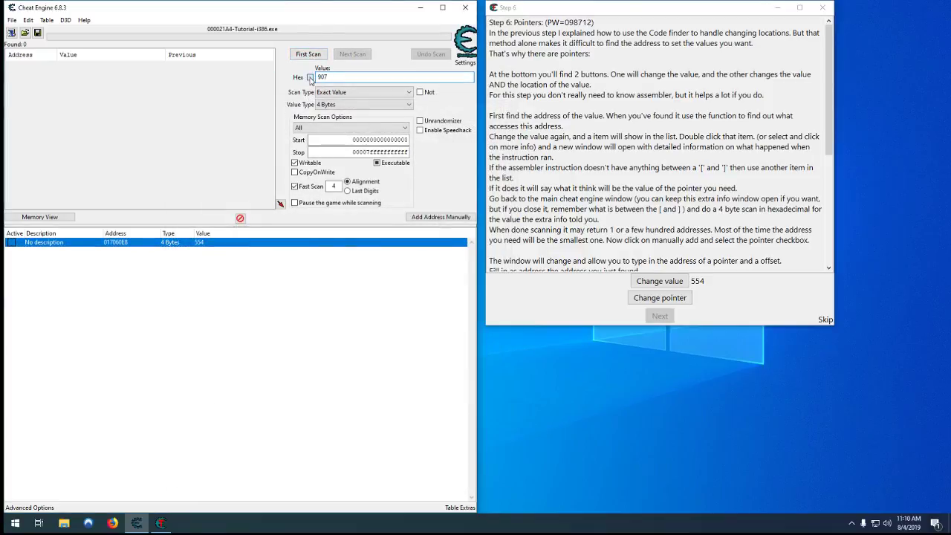
text(017060E8)
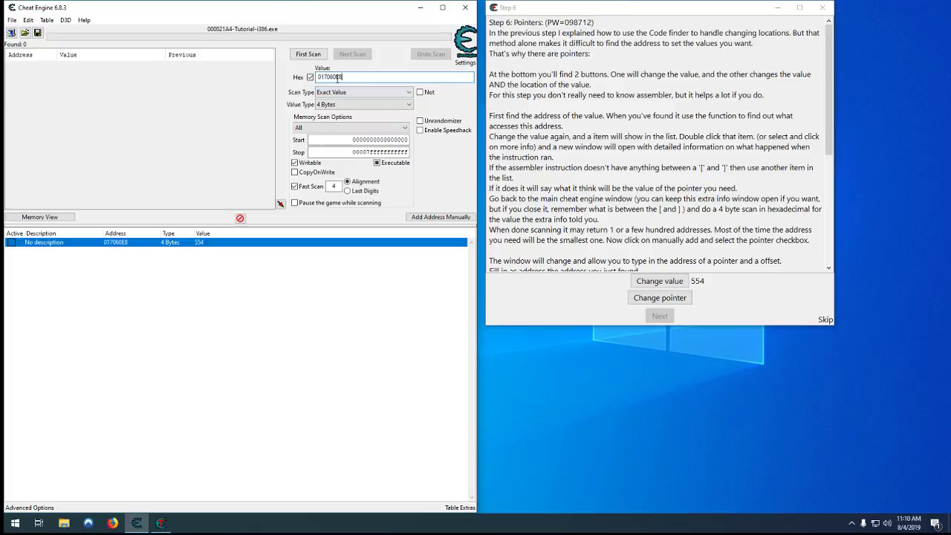
click(307, 54)
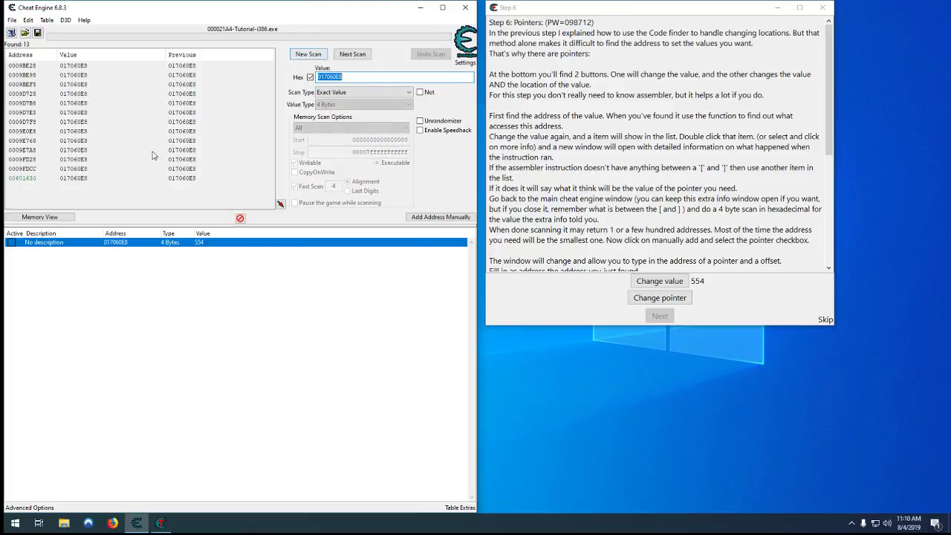
mouse_move(67, 191)
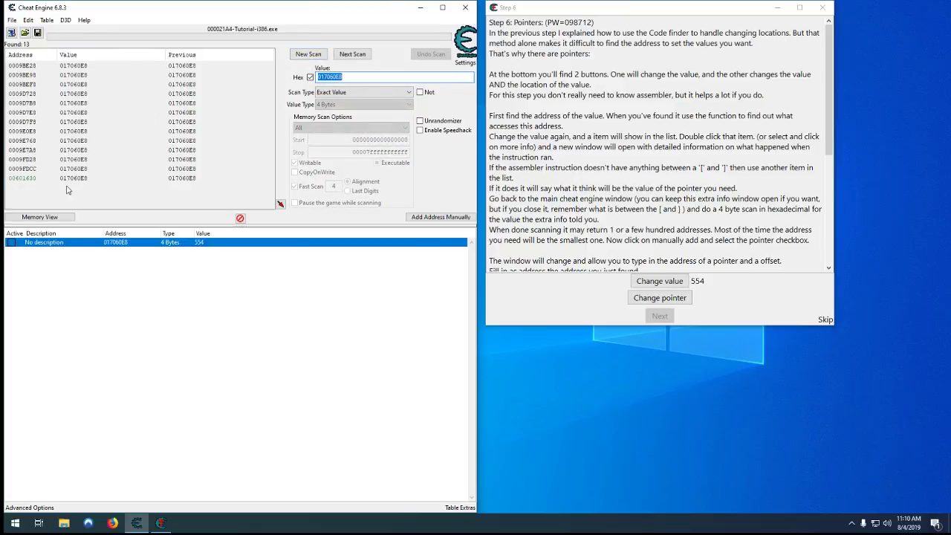
- Add the static result 00601630 to the address table
click(74, 177)
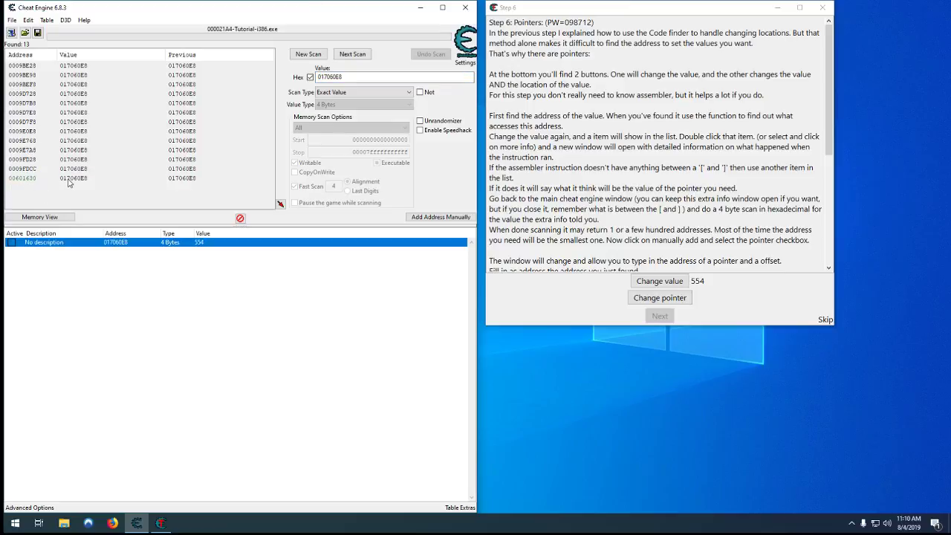
mouse_move(17, 183)
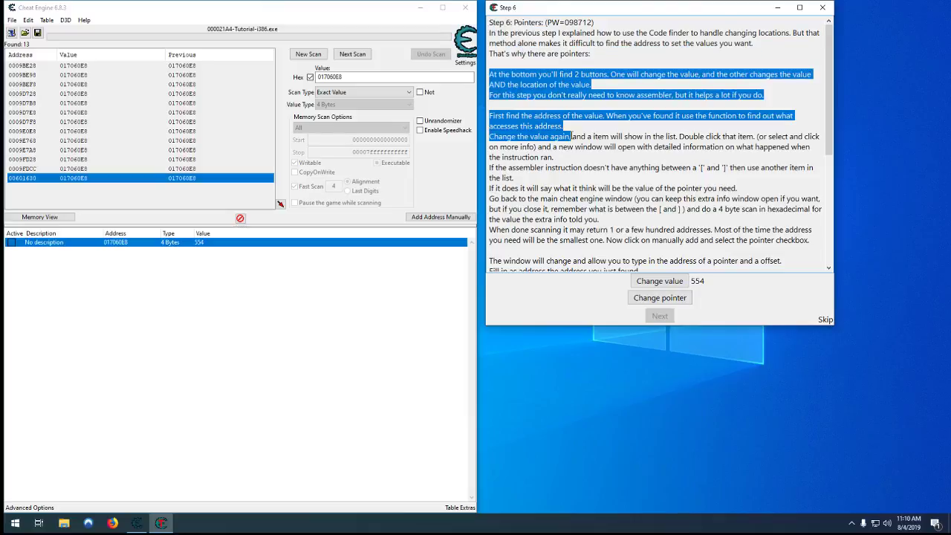
scroll(down, 3)
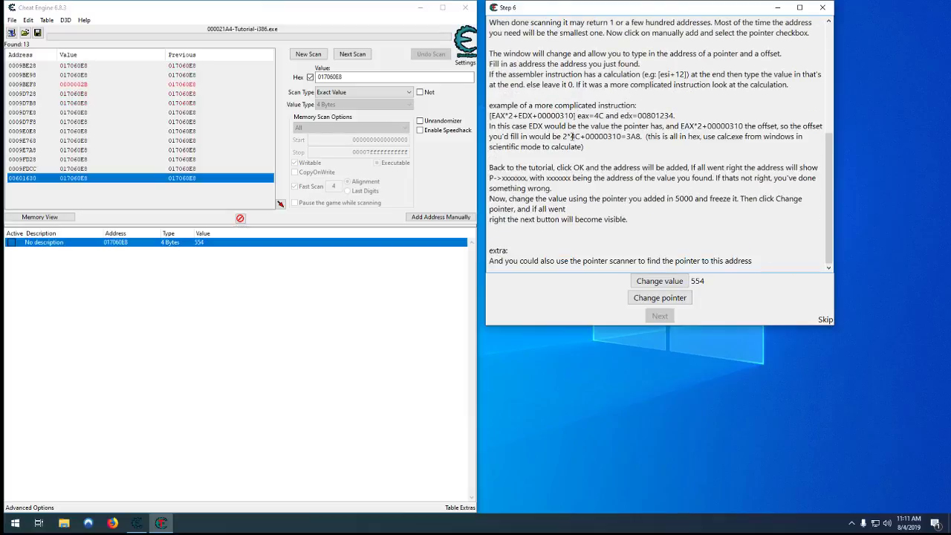
scroll(up, 3)
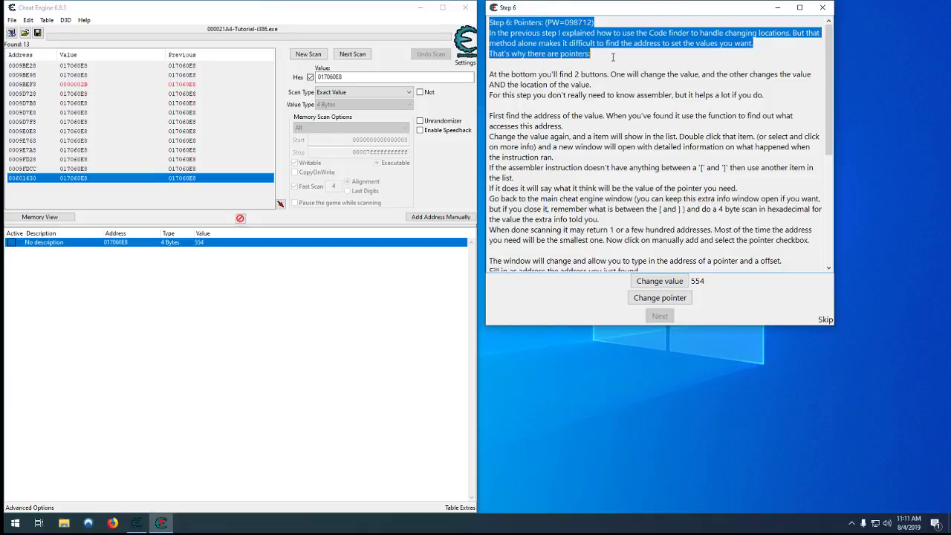
click(22, 179)
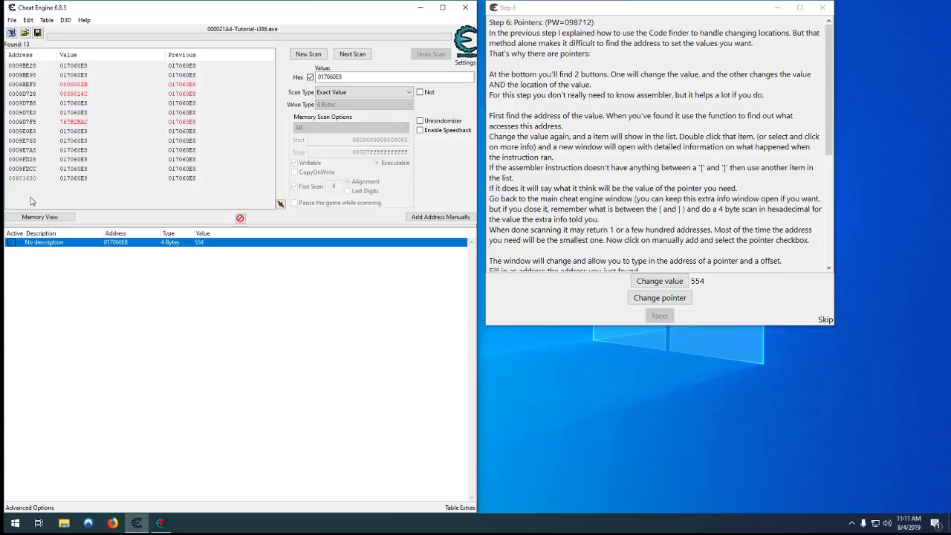
mouse_move(30, 182)
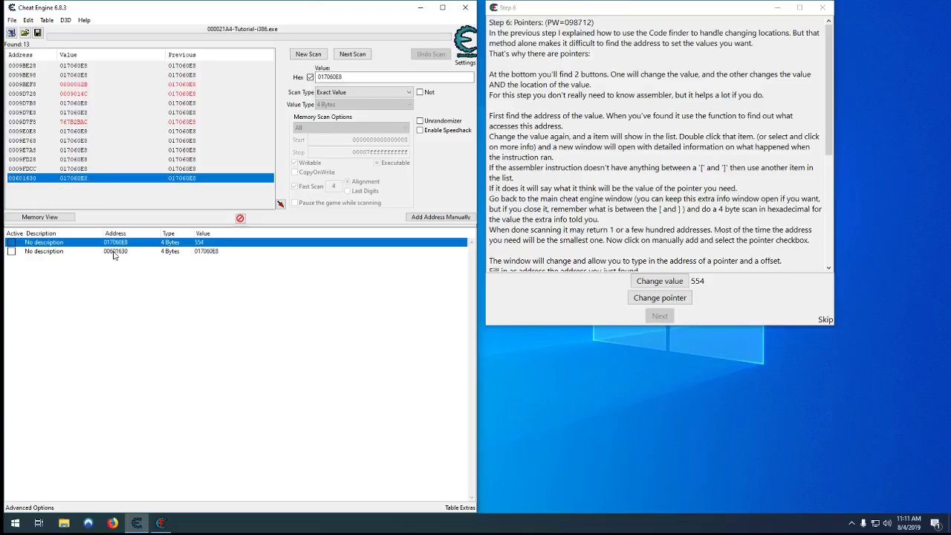
- Edit the 00601630 entry's address and mark it as a pointer with offset 0
double_click(115, 251)
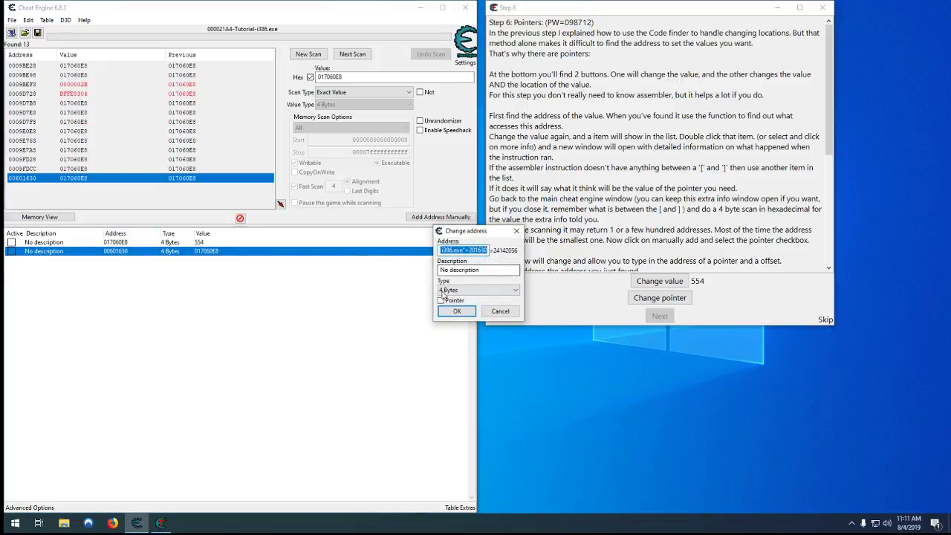
click(441, 300)
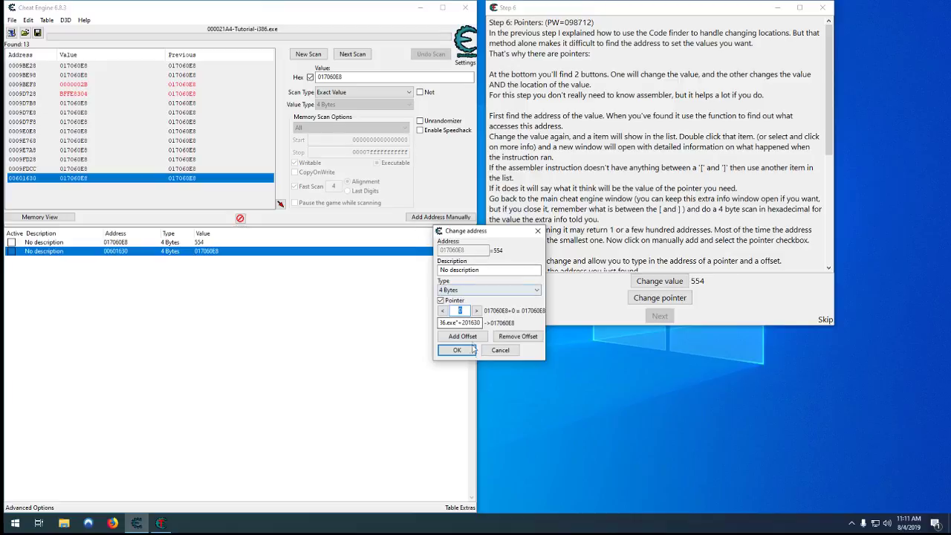
- Watch what writes to the 017060E8 entry while the tutorial value changes to 371
right_click(115, 250)
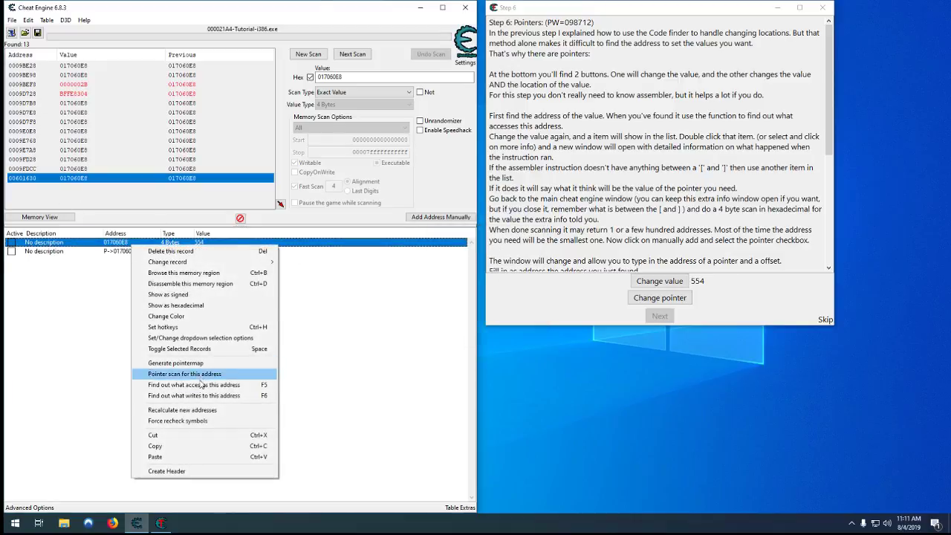
click(194, 395)
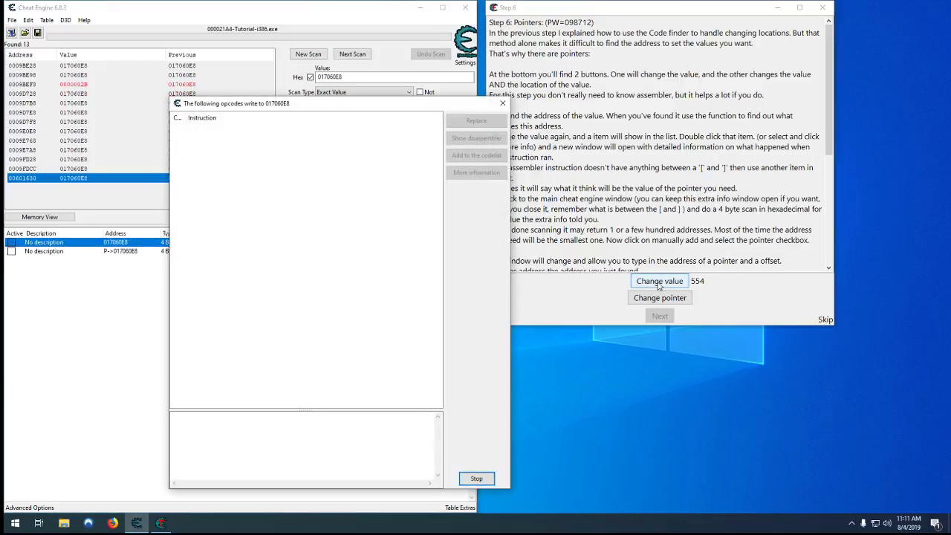
click(659, 280)
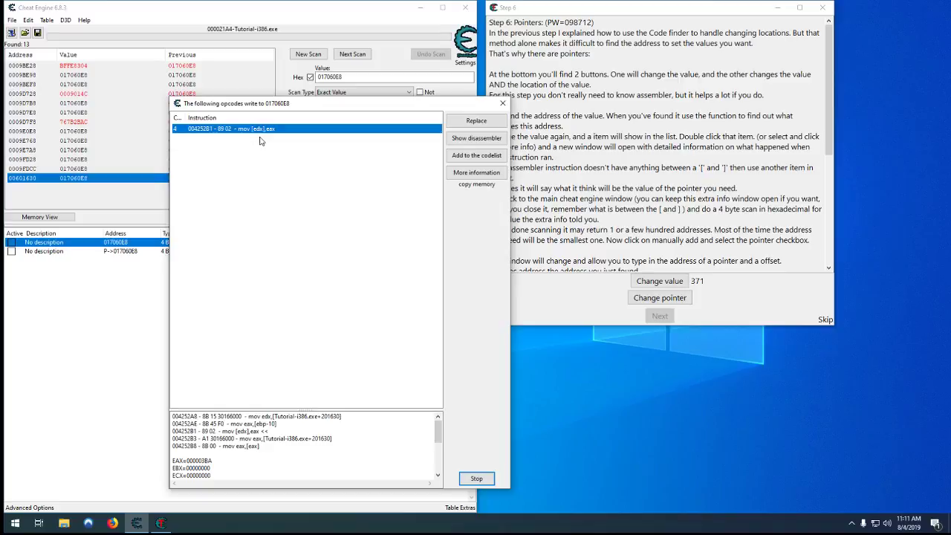
mouse_move(276, 132)
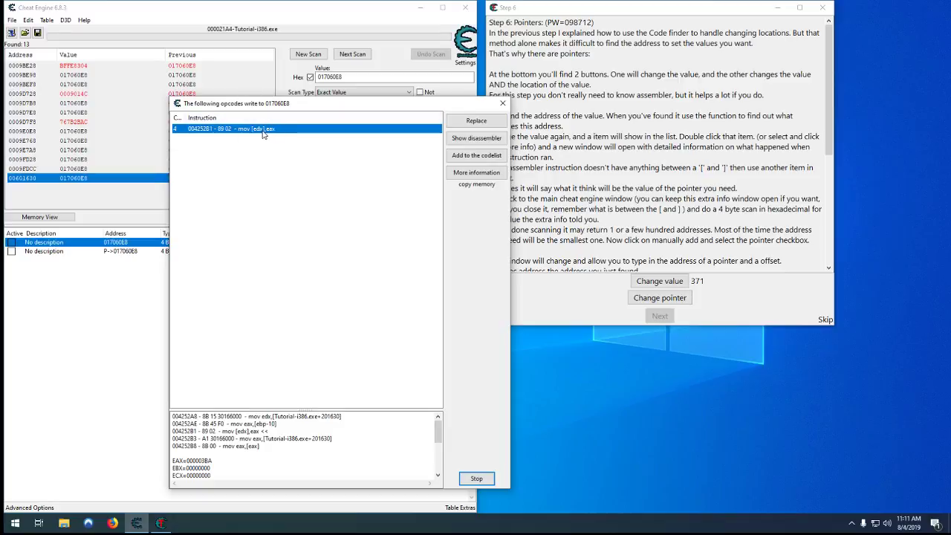
mouse_move(497, 429)
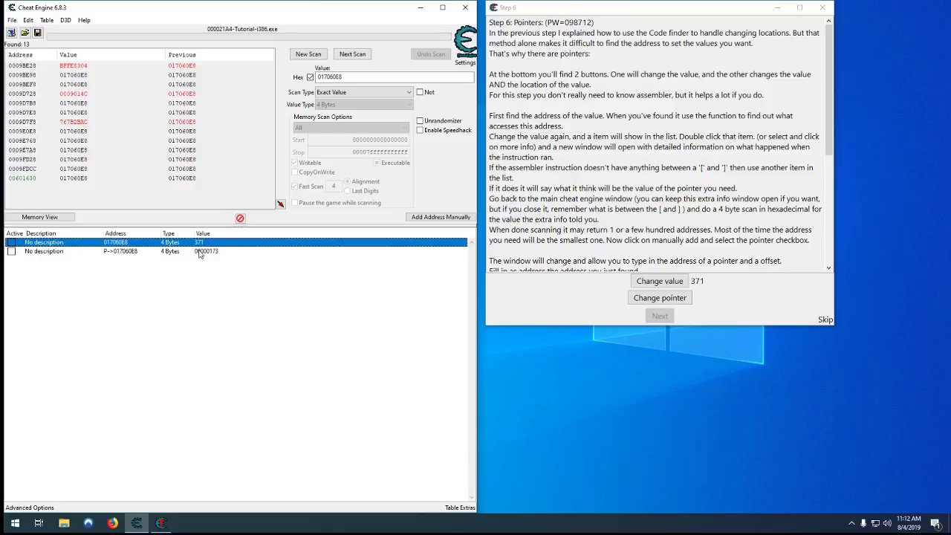
click(119, 251)
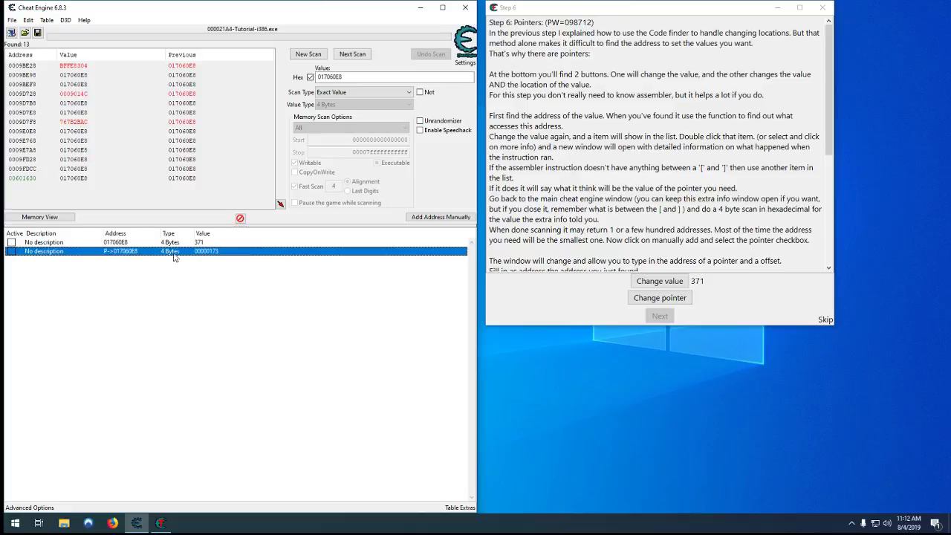
double_click(171, 251)
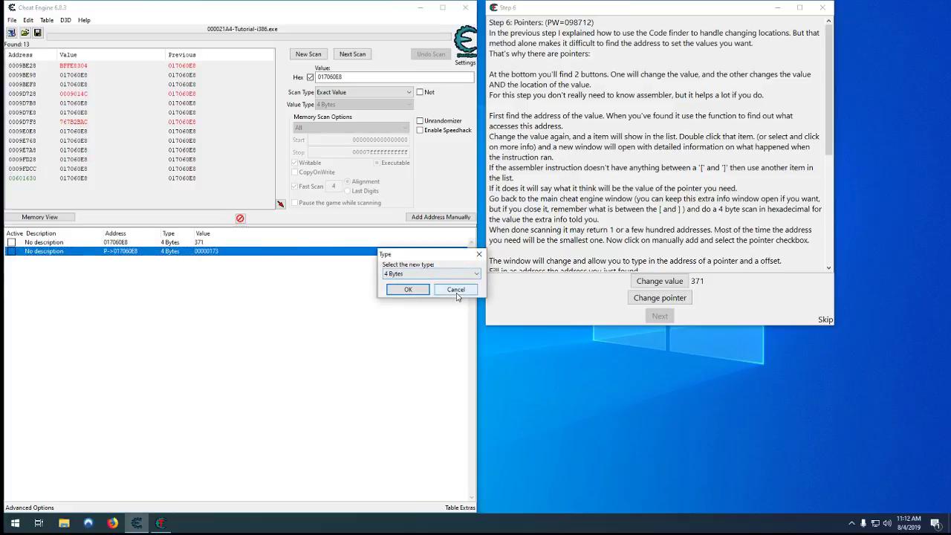
click(407, 289)
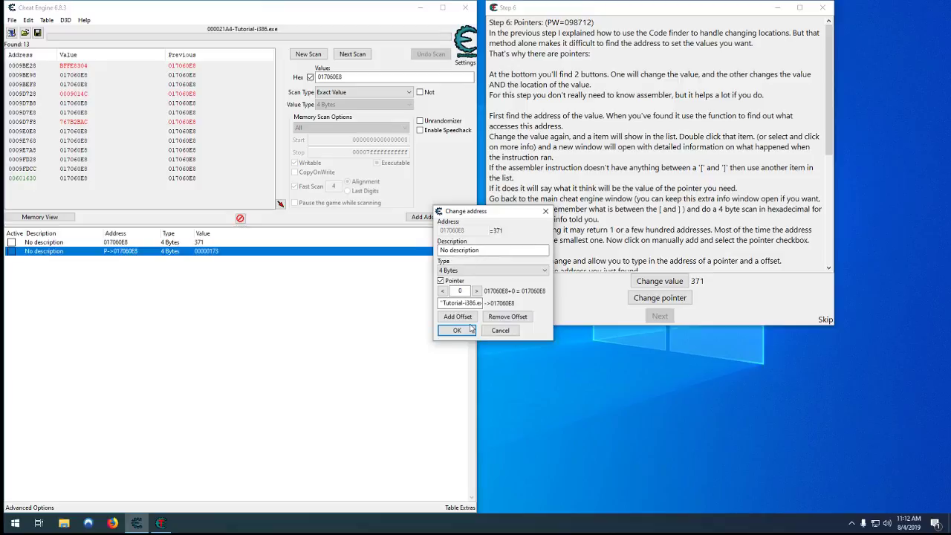
click(457, 330)
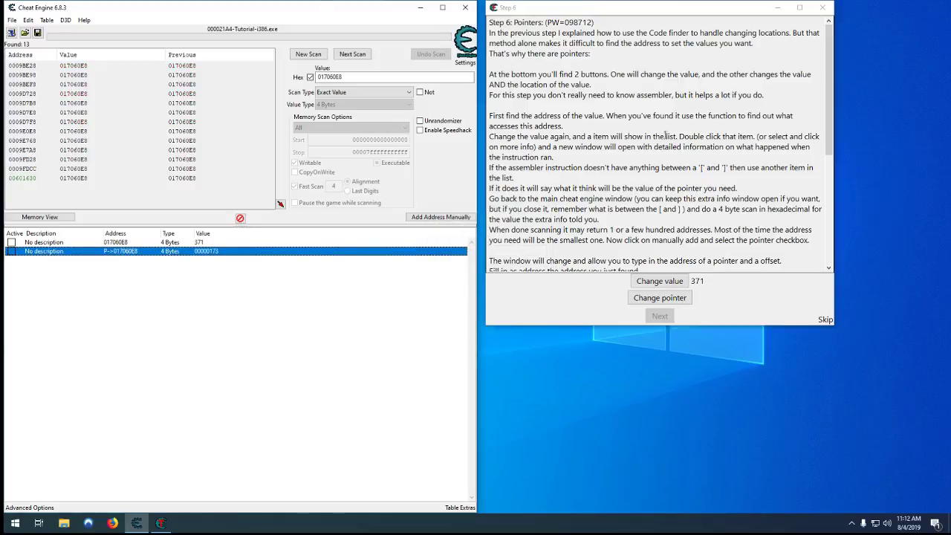
scroll(down, 3)
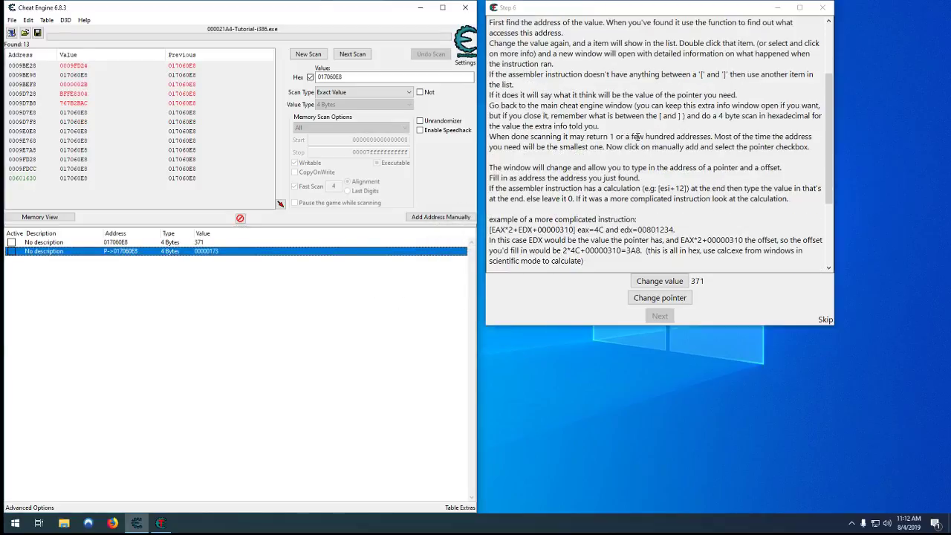
scroll(down, 3)
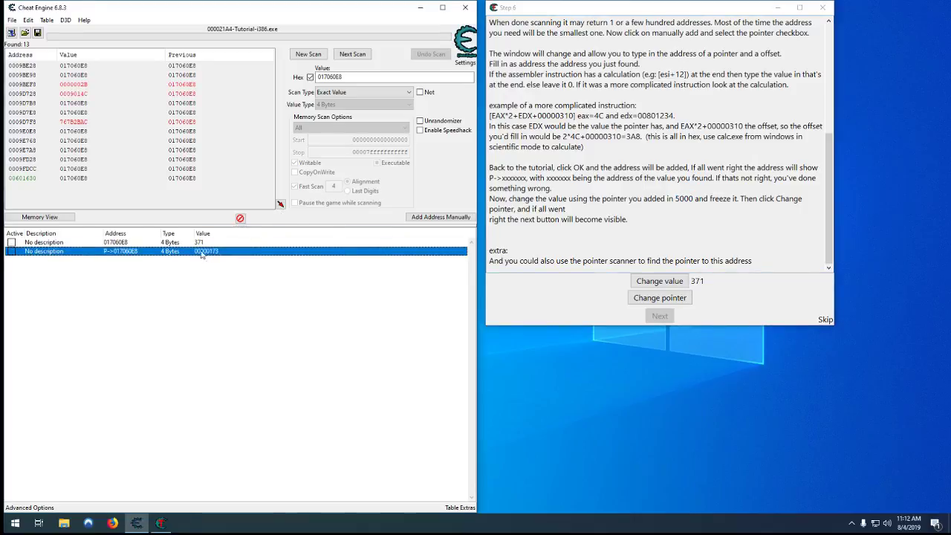
- Set the value at 017060E8 to 5000, start a new scan with 5000, and select the pointer entry
double_click(198, 242)
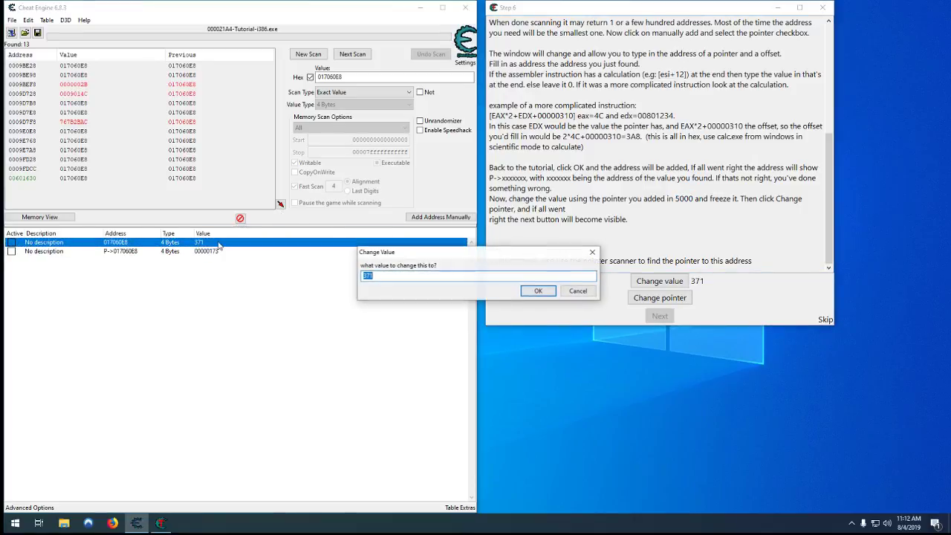
click(538, 290)
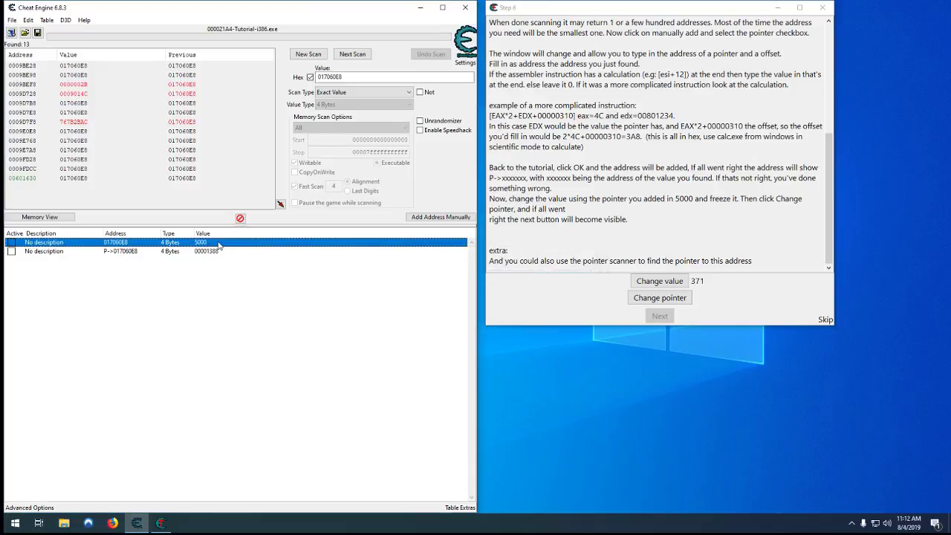
mouse_move(170, 253)
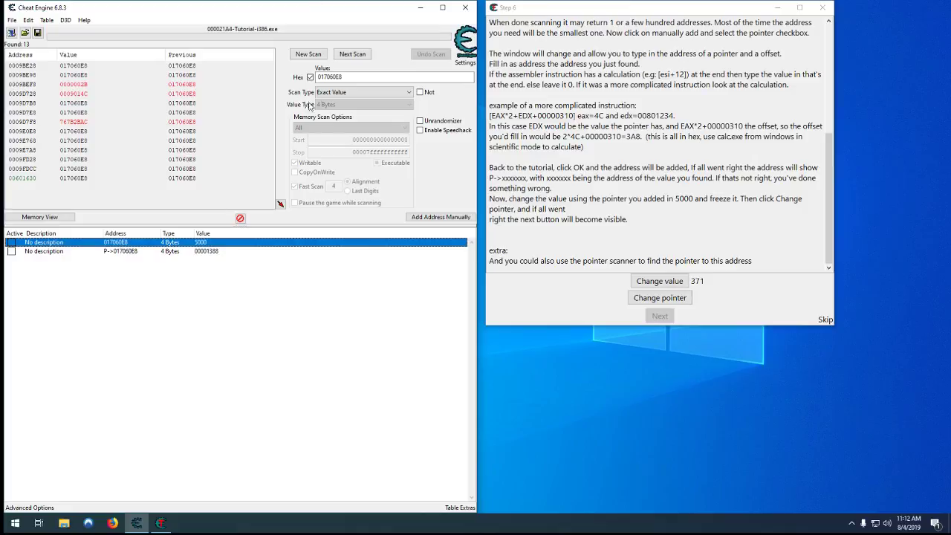
click(307, 53)
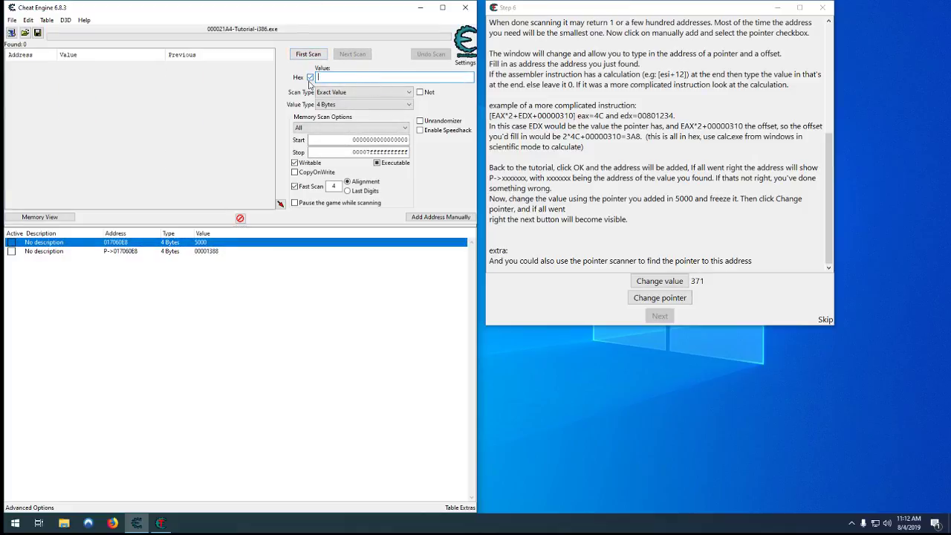
text(5000)
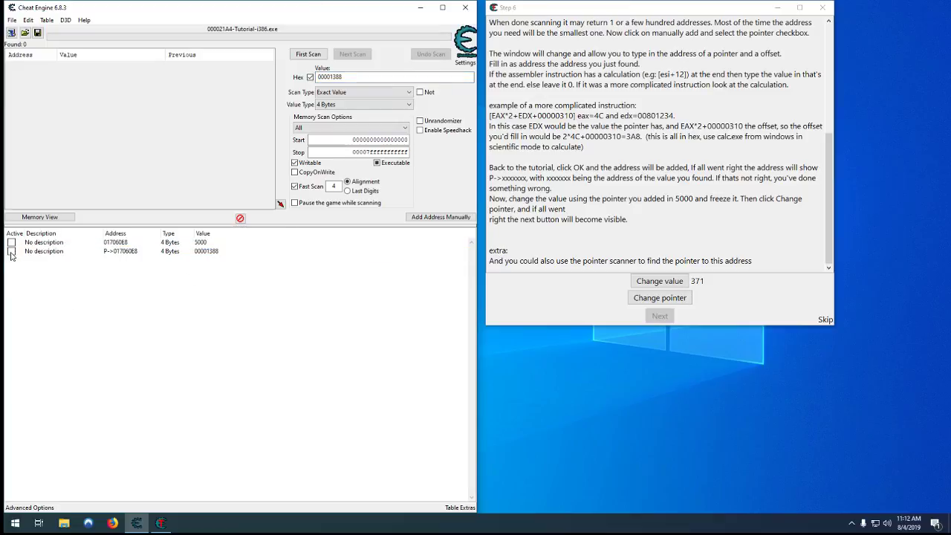
click(44, 251)
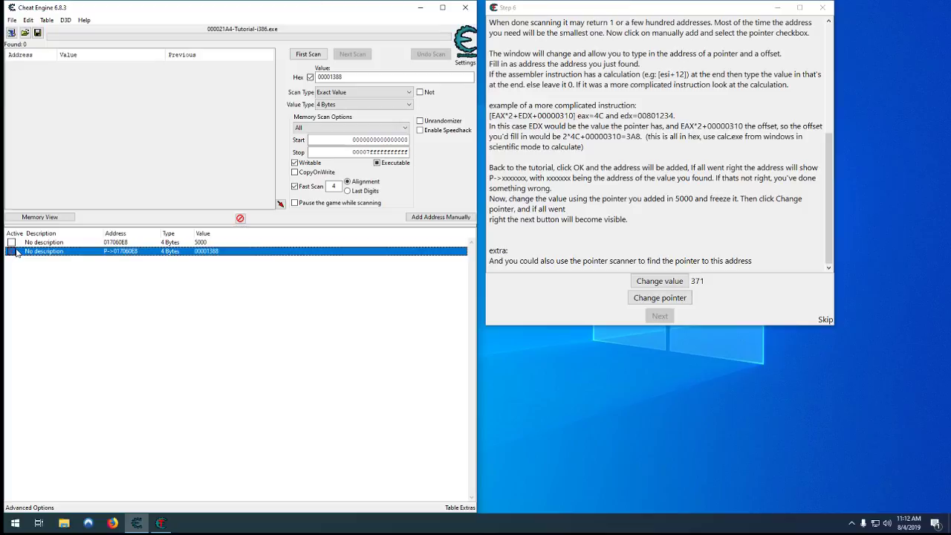
mouse_move(180, 259)
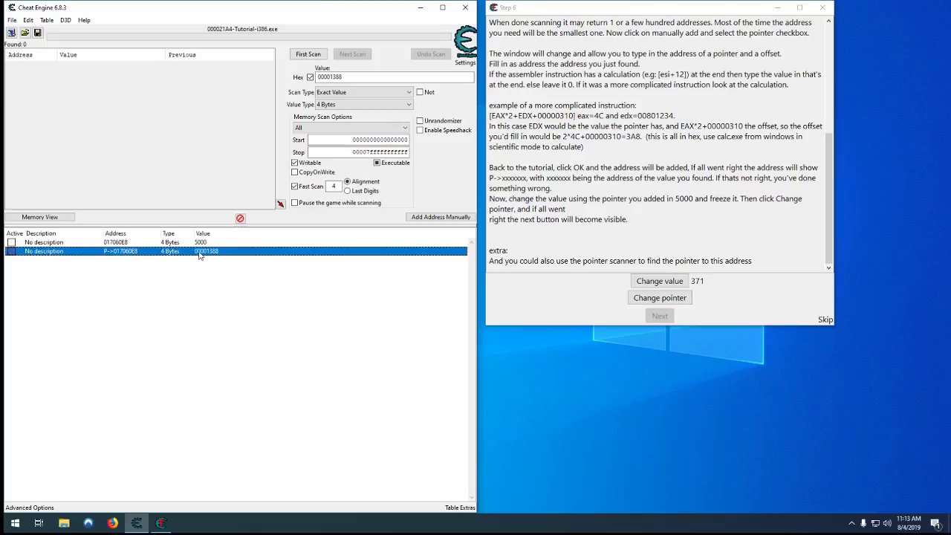
mouse_move(134, 255)
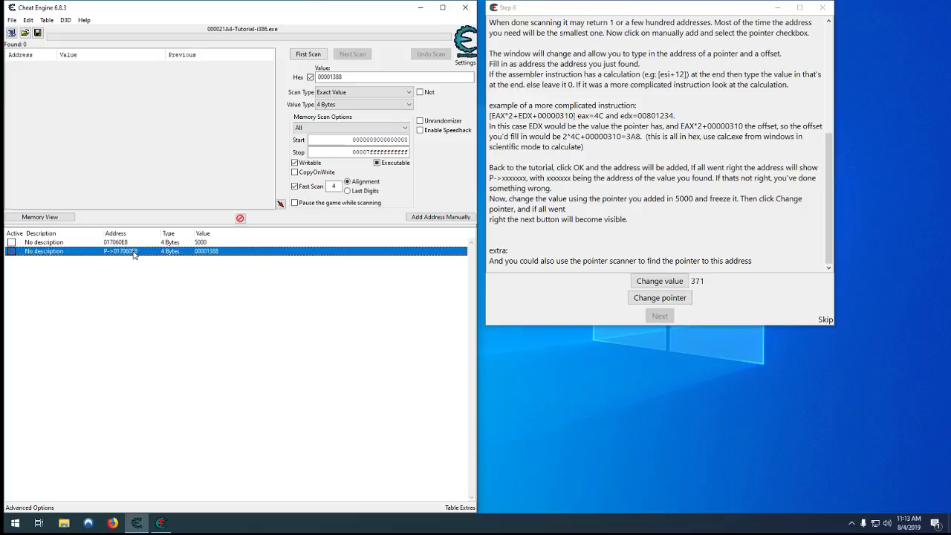
mouse_move(207, 263)
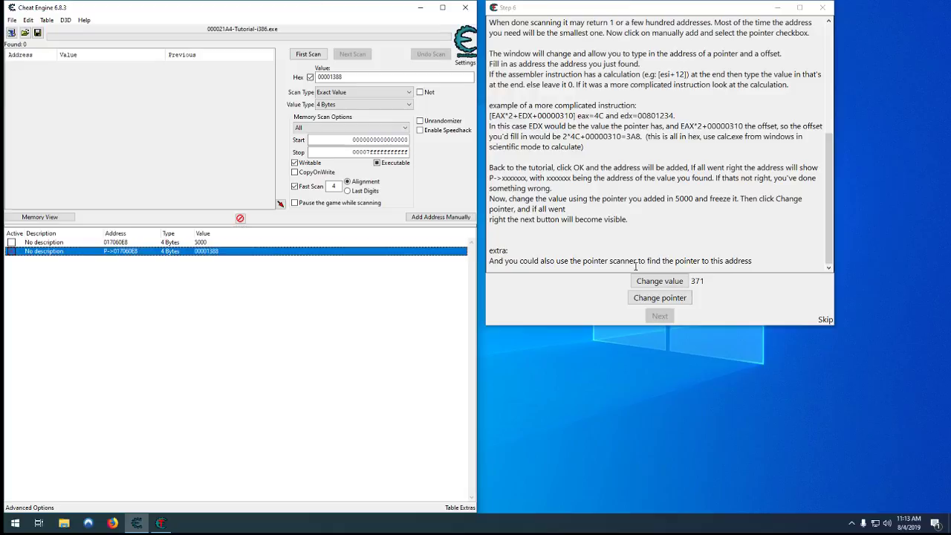
- Trigger value and pointer changes until Next unlocks, then confirm the pointer follows to 877 (36D)
click(659, 280)
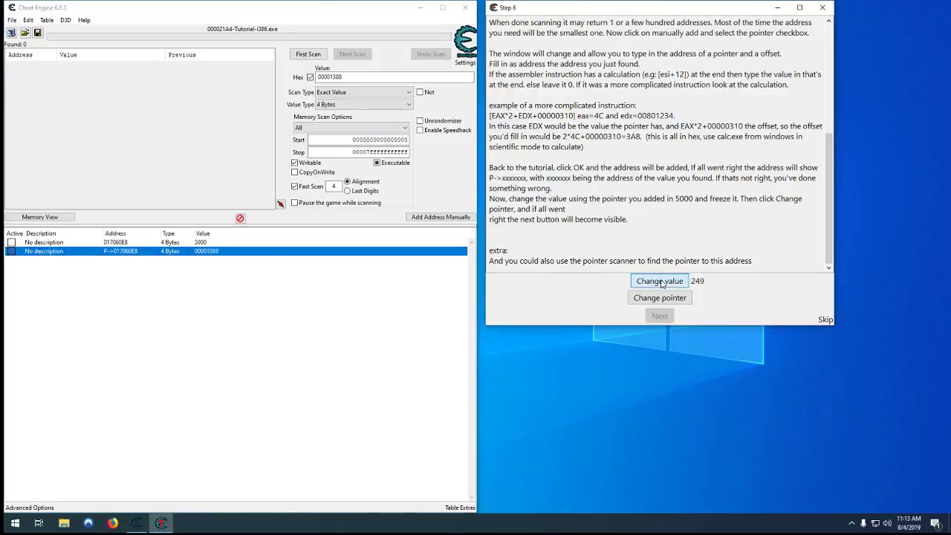
click(659, 281)
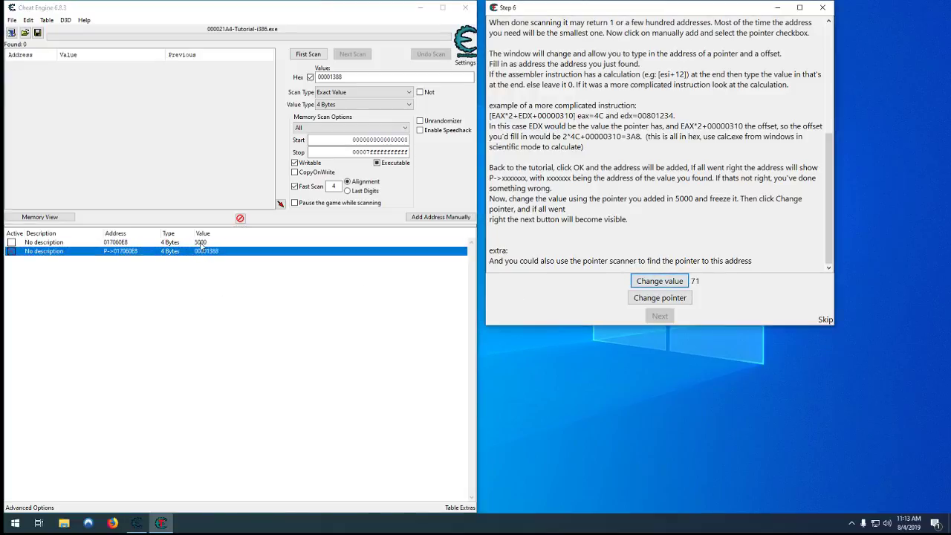
click(658, 280)
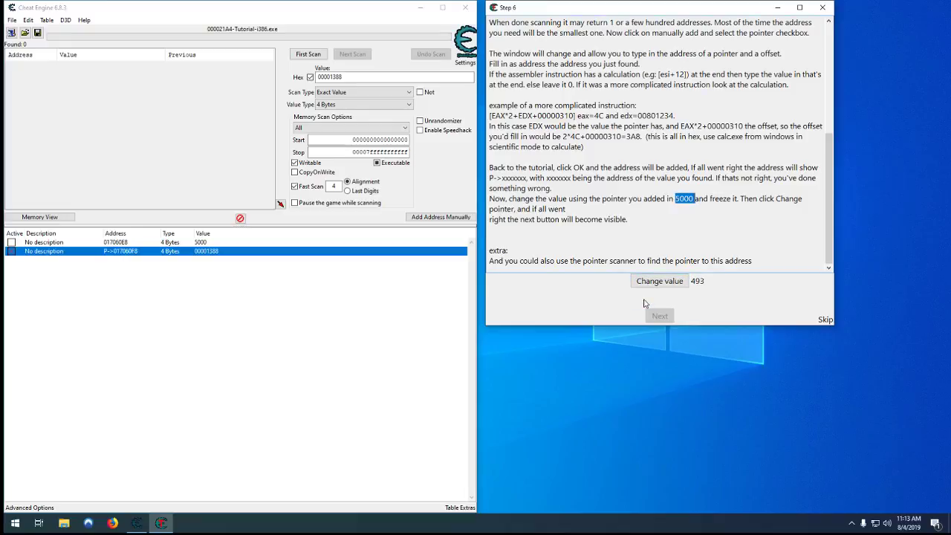
mouse_move(533, 332)
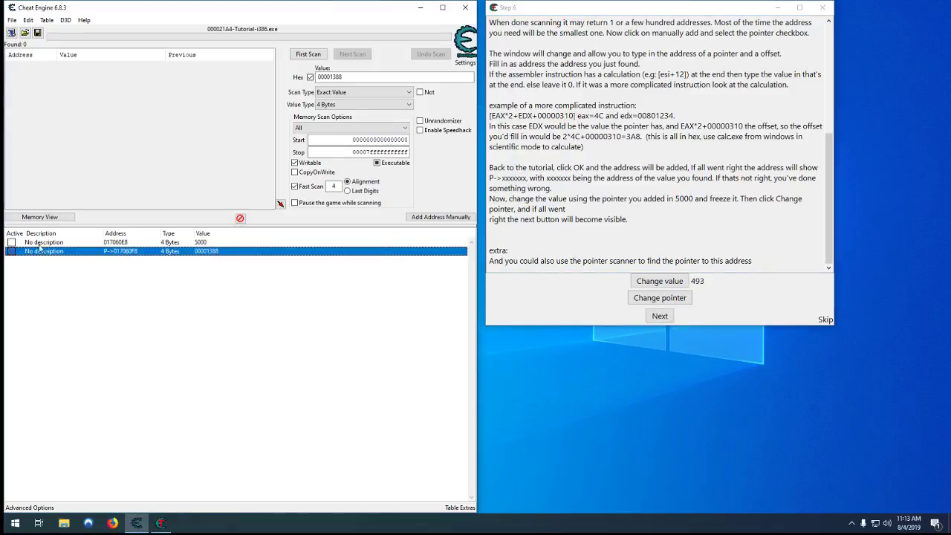
click(659, 280)
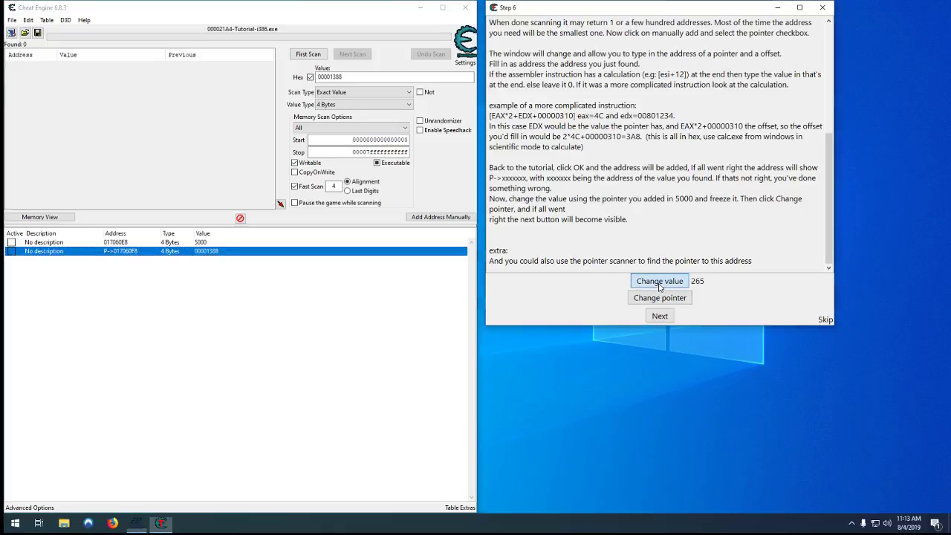
click(659, 281)
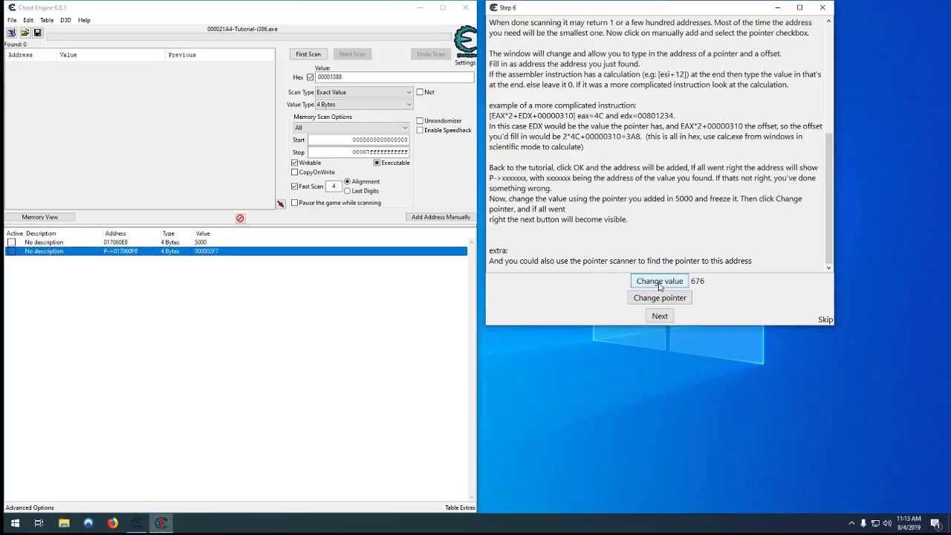
click(659, 280)
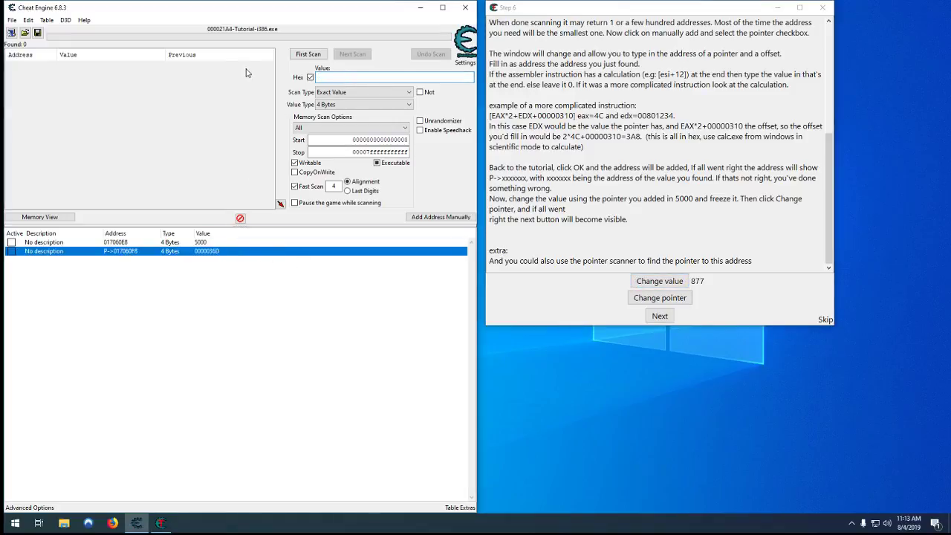
text(36d)
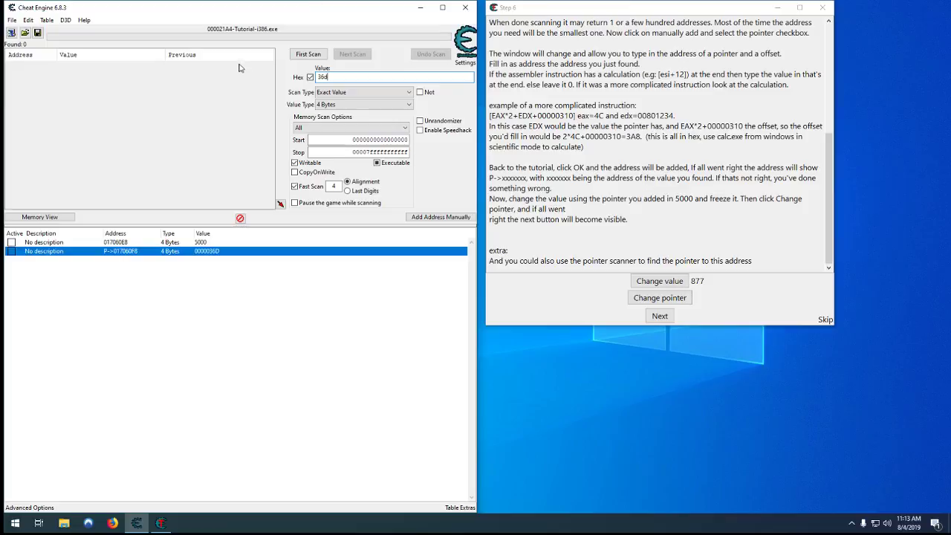